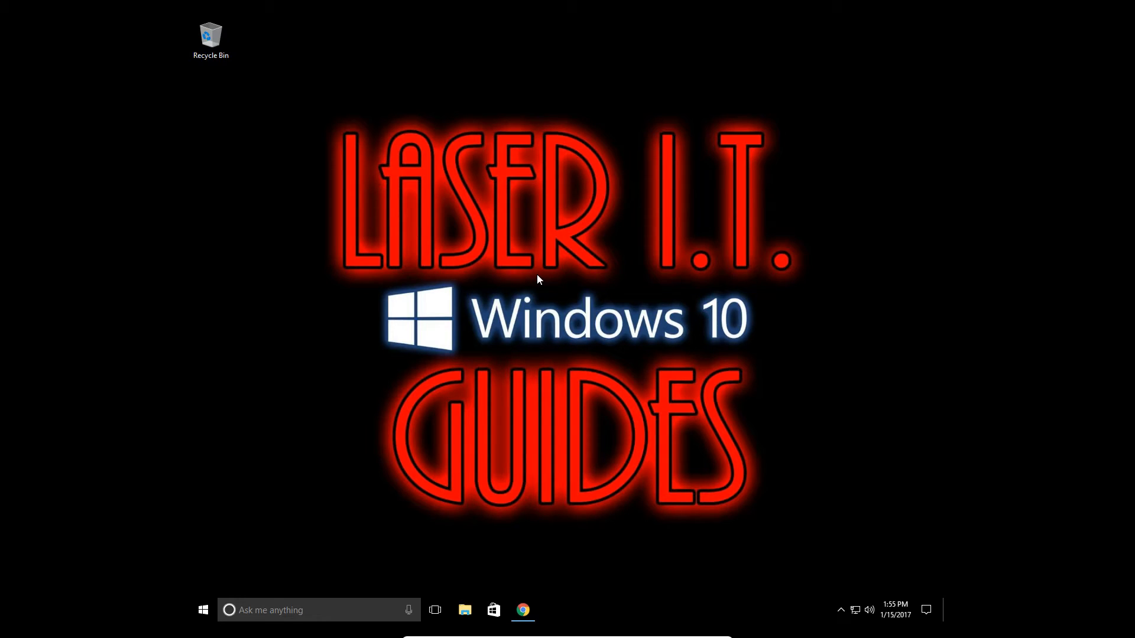
mouse_move(527, 296)
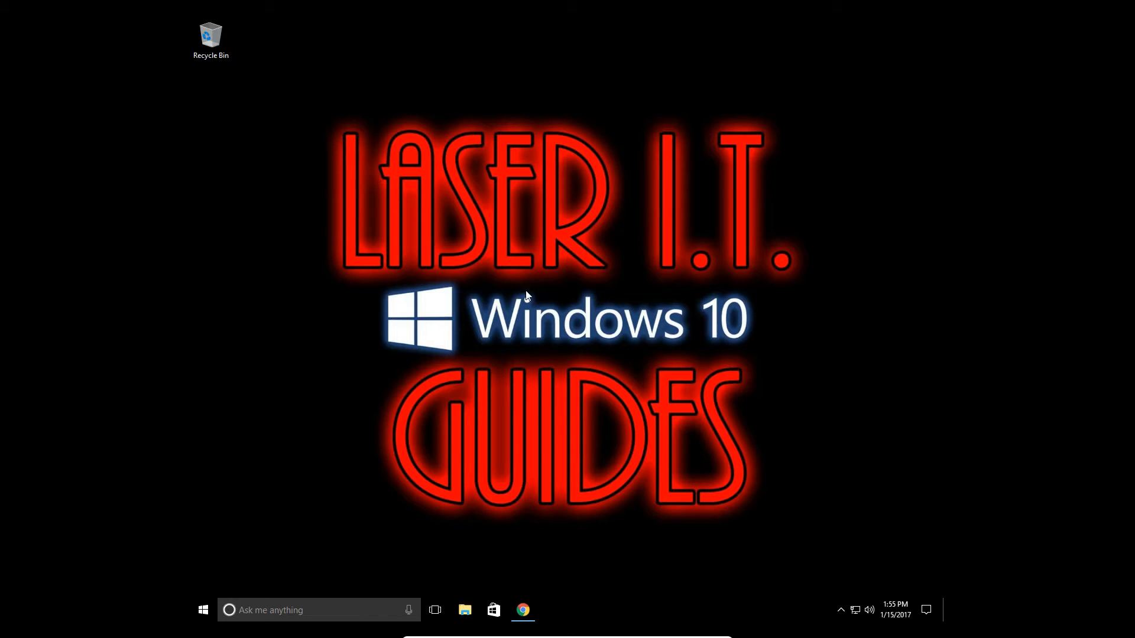
mouse_move(523, 610)
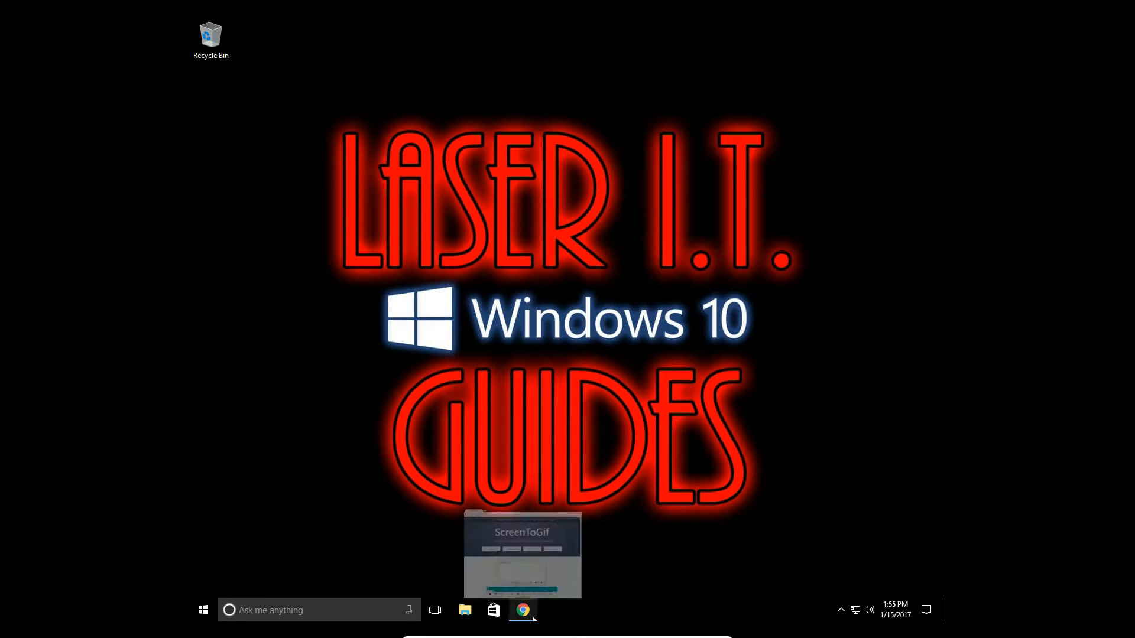
Step: On screentogif.com, go to the Downloads page and download the ScreenToGif 2.4 zip
left_click(523, 610)
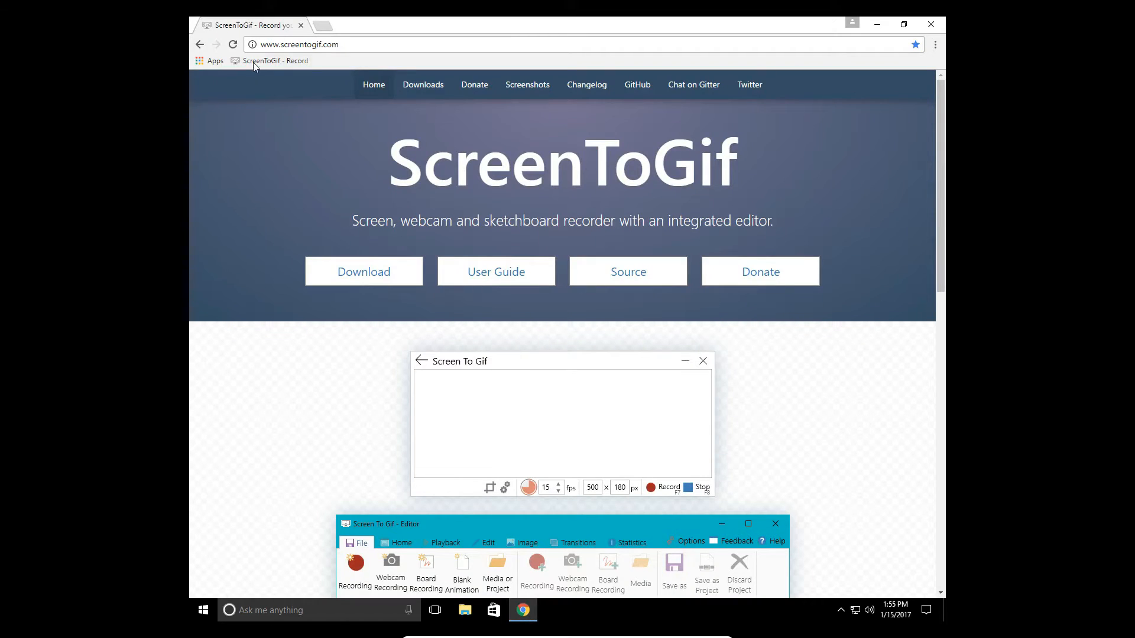
left_click(297, 44)
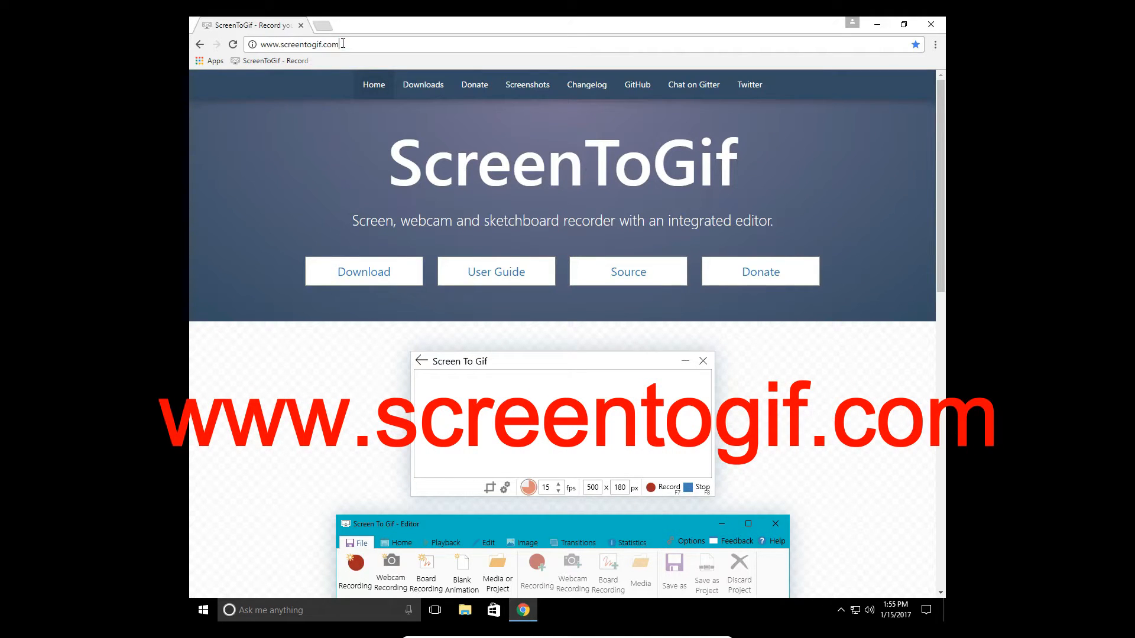
mouse_move(363, 272)
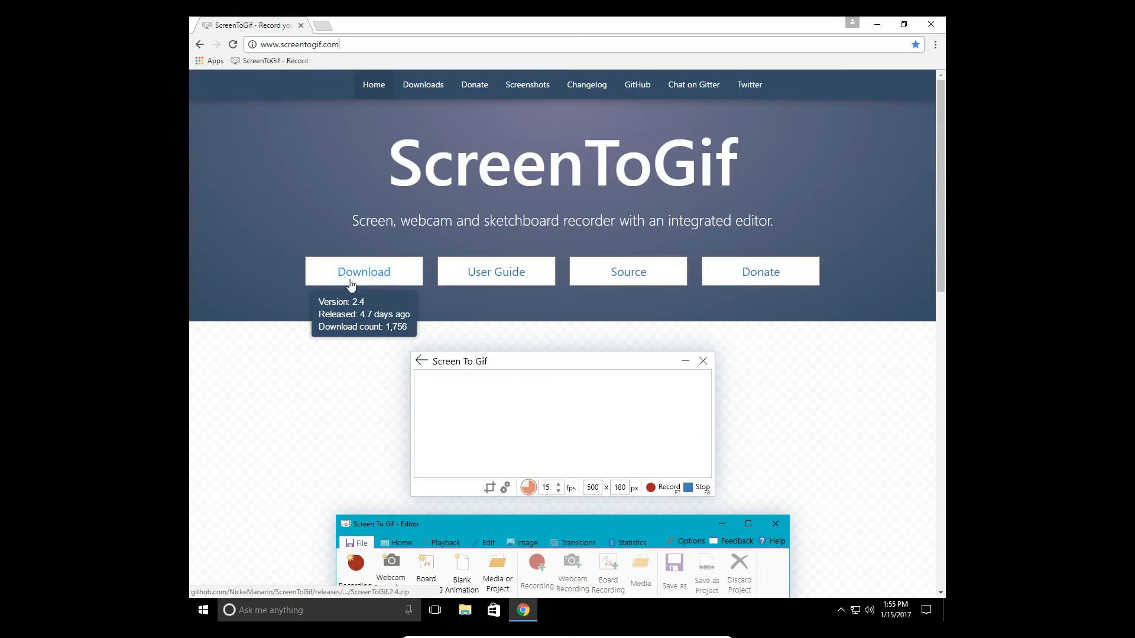
mouse_move(350, 273)
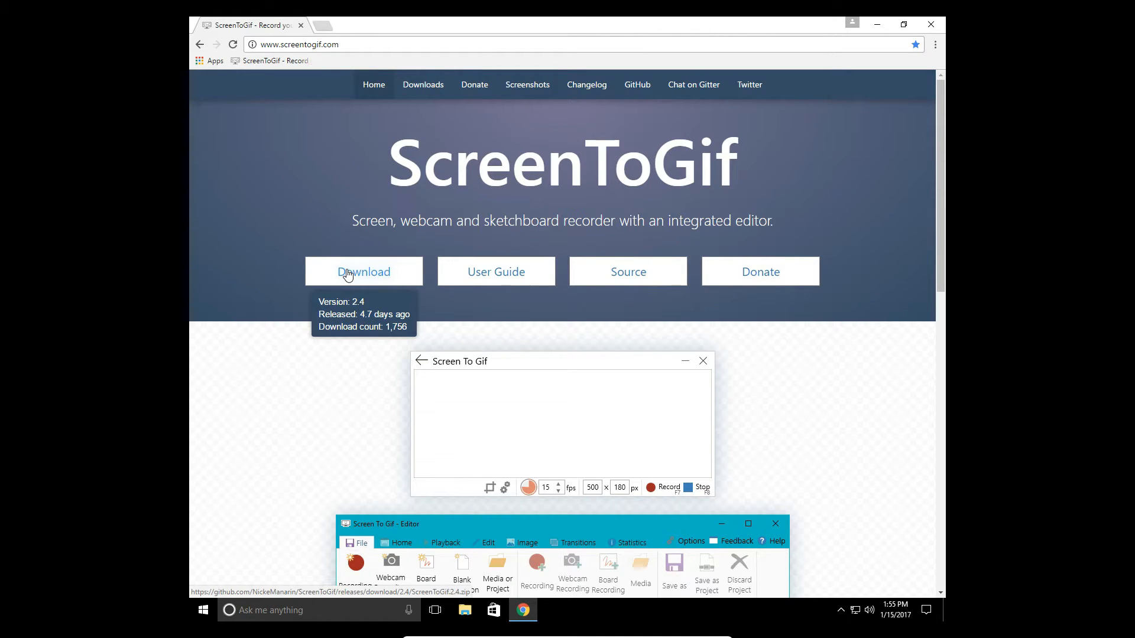
mouse_move(344, 273)
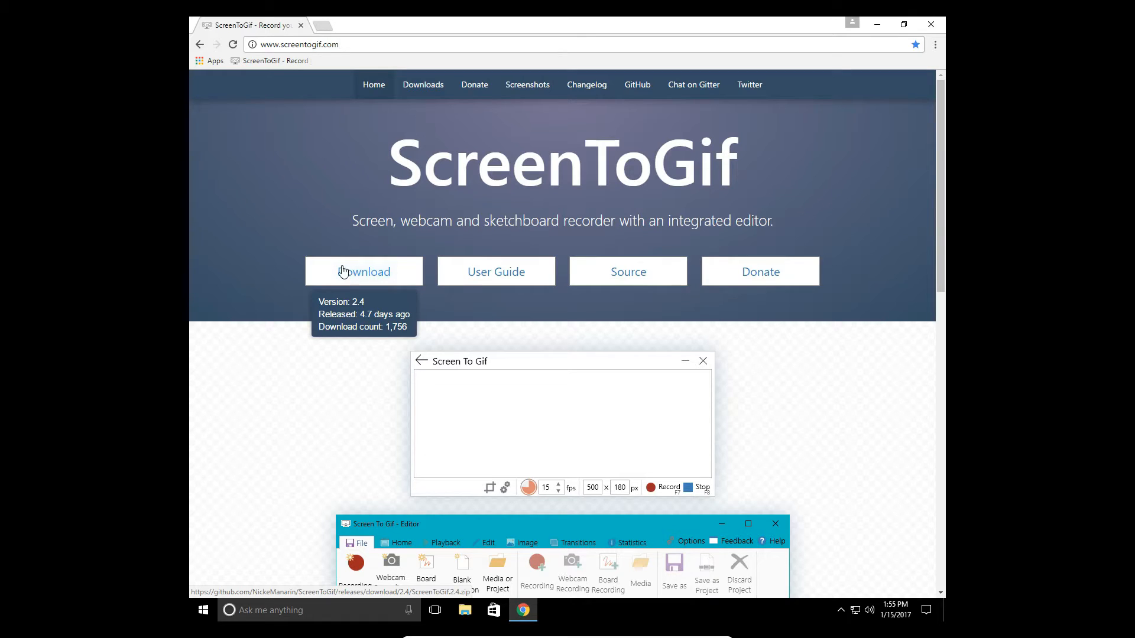
mouse_move(423, 85)
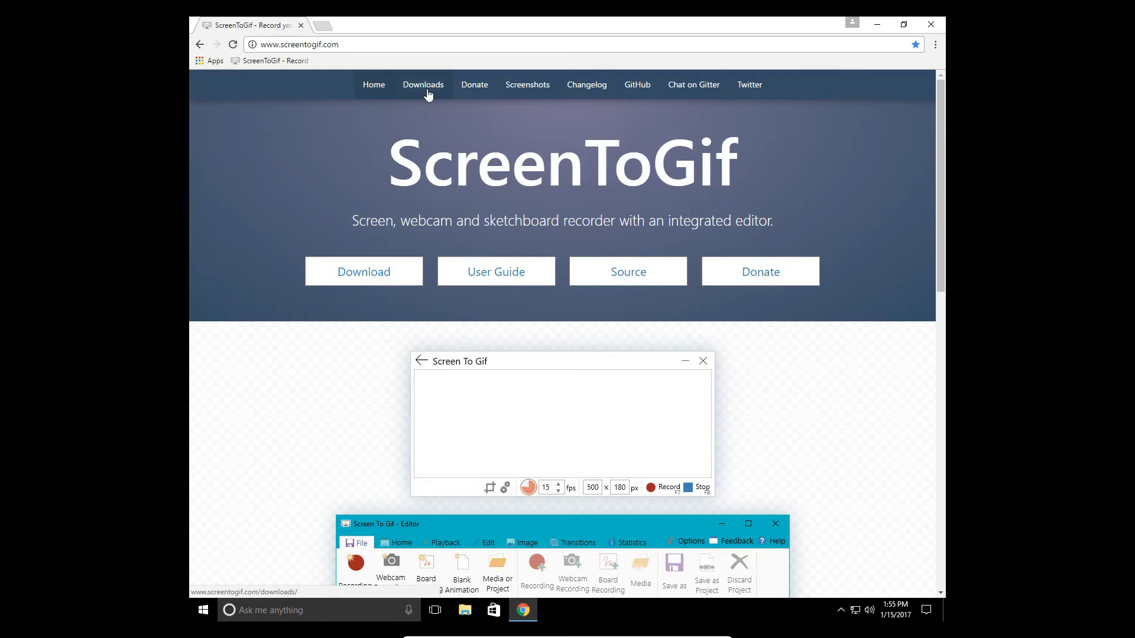
left_click(424, 85)
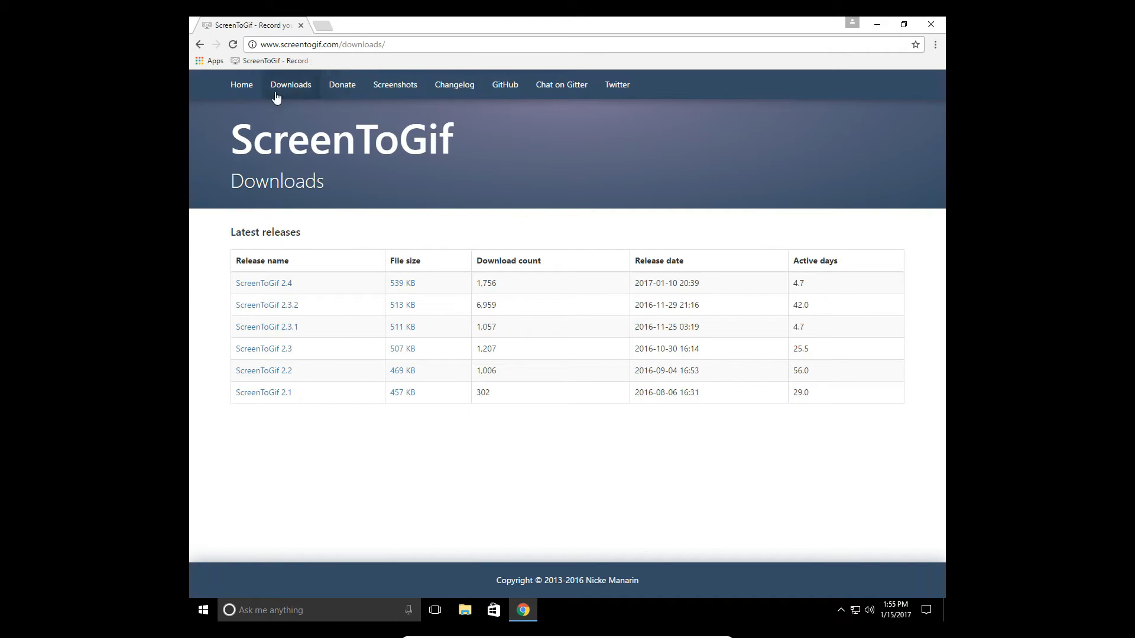
left_click(241, 85)
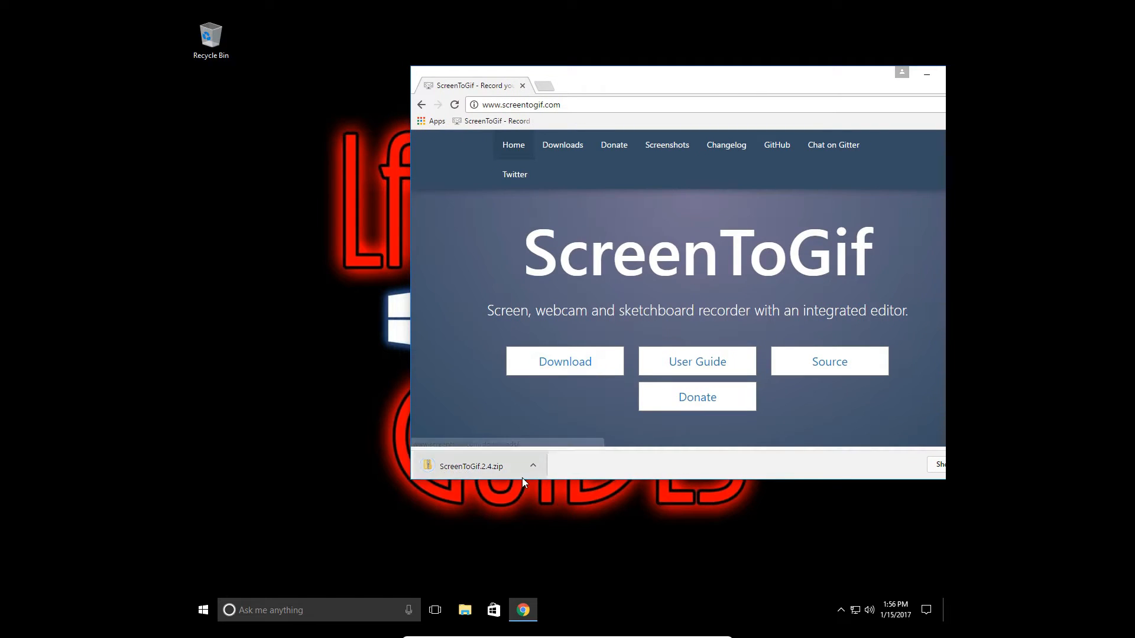
Step: Open the downloaded zip in Explorer and copy ScreenToGif 2.4 onto the desktop
left_click(470, 466)
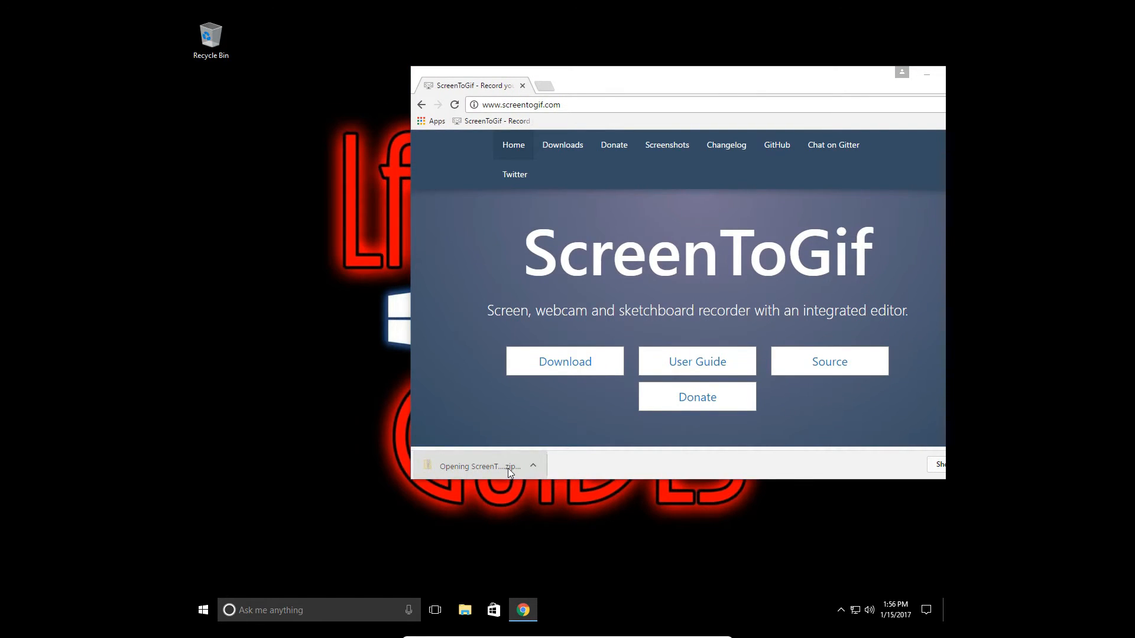
left_click(477, 466)
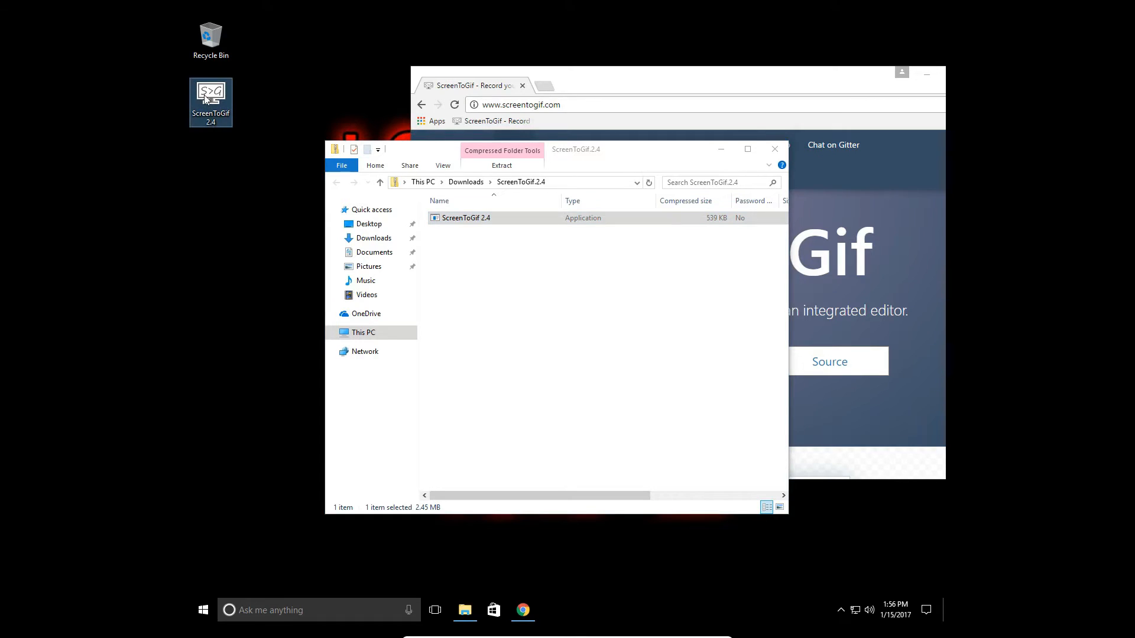
mouse_move(210, 98)
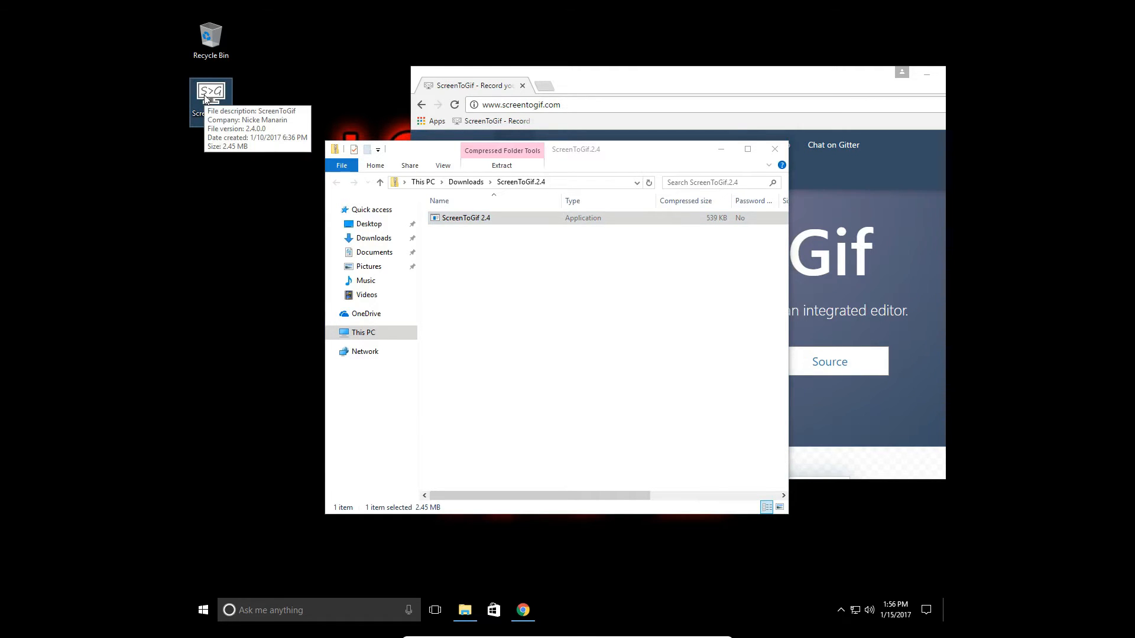
mouse_move(233, 175)
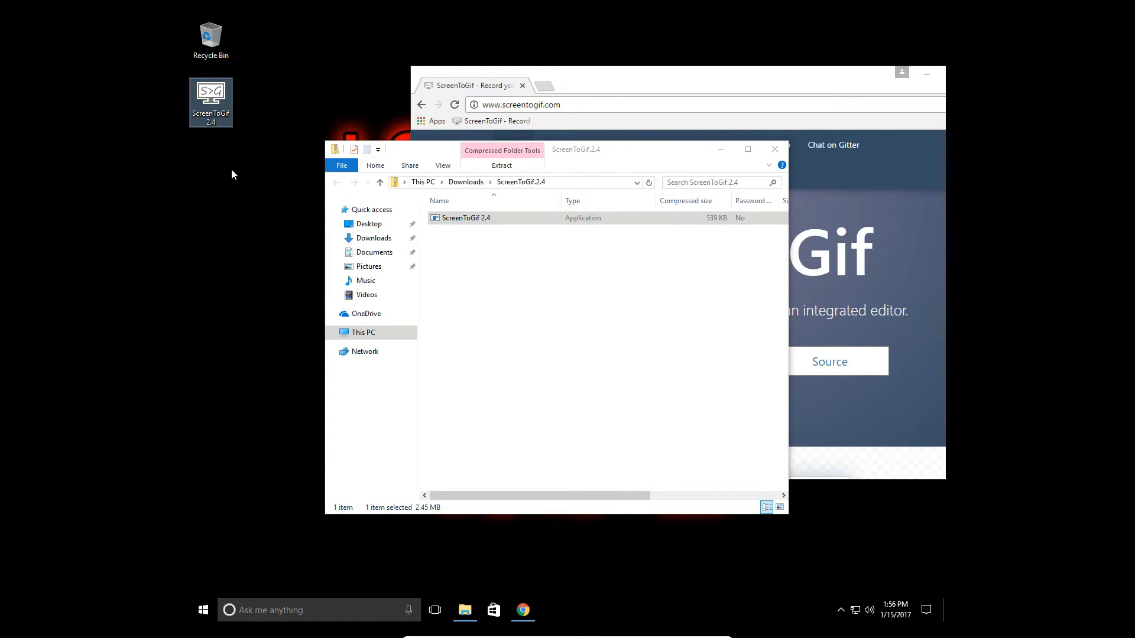
Step: Launch ScreenToGif 2.4 from the desktop icon and choose Recorder in the StartUp window
double_click(465, 218)
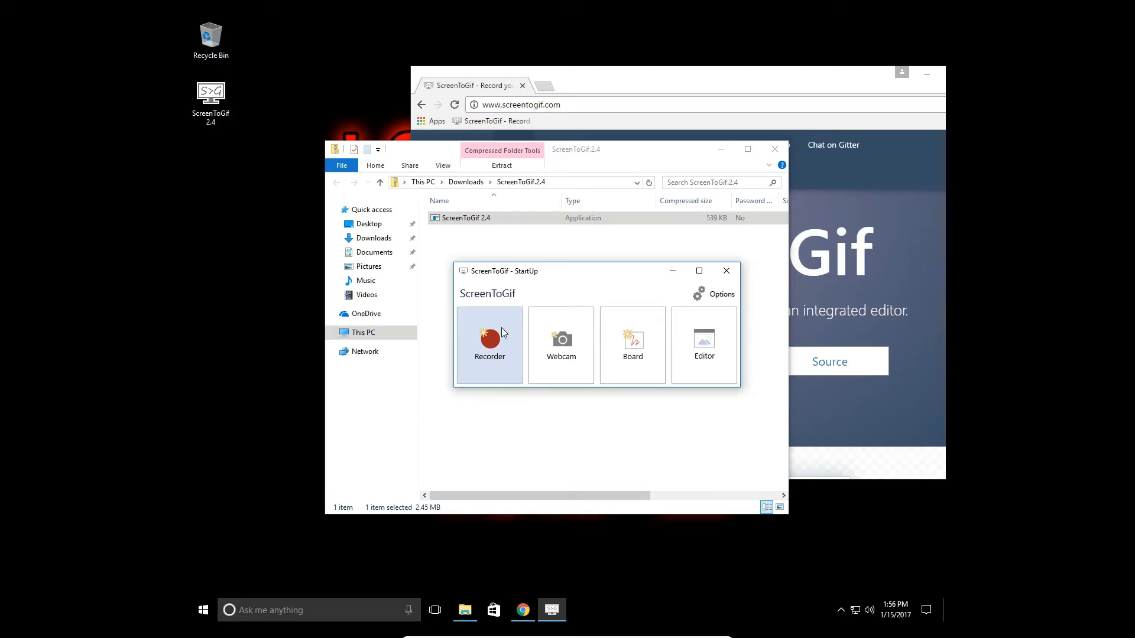
mouse_move(489, 345)
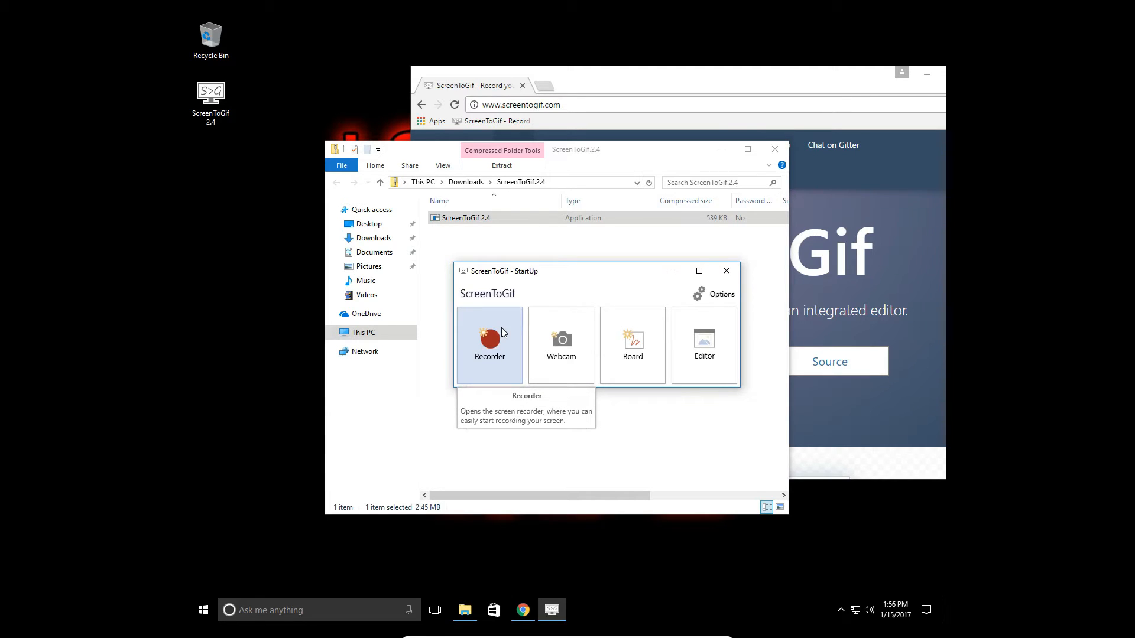
left_click(726, 271)
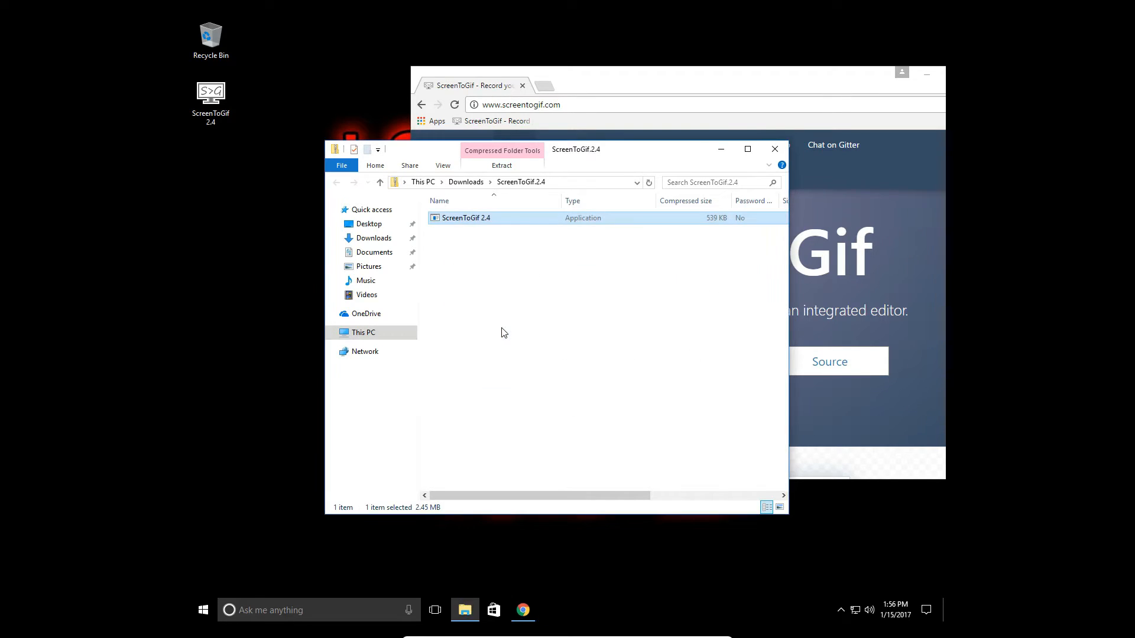
Step: Position the recorder frame over the Explorer window at 15 fps, 740 × 409 px
double_click(466, 217)
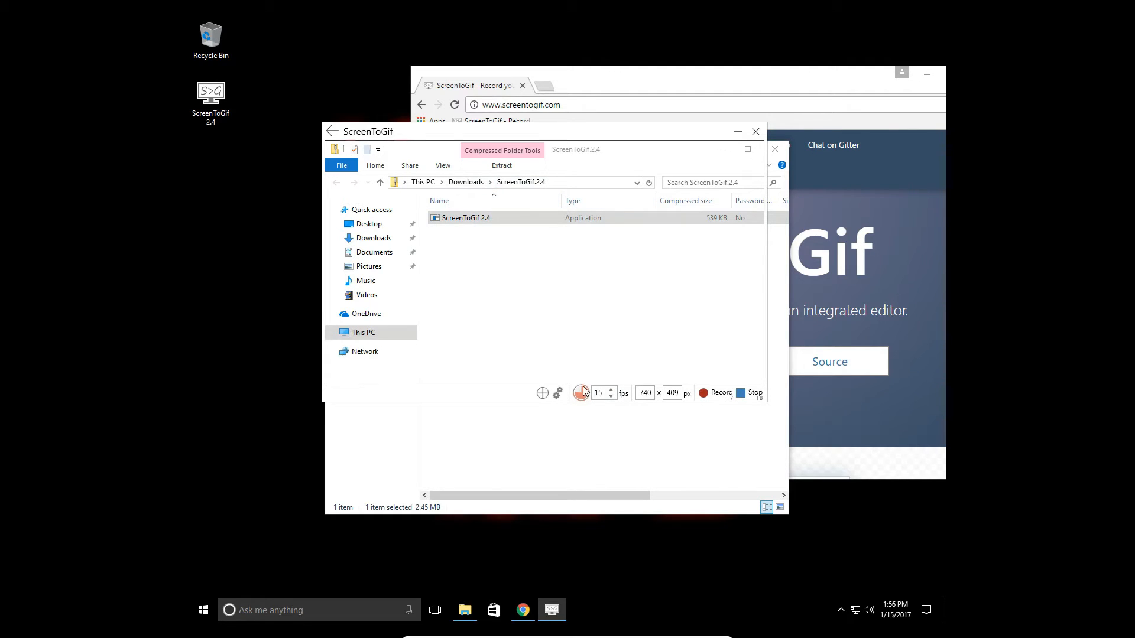
mouse_move(557, 392)
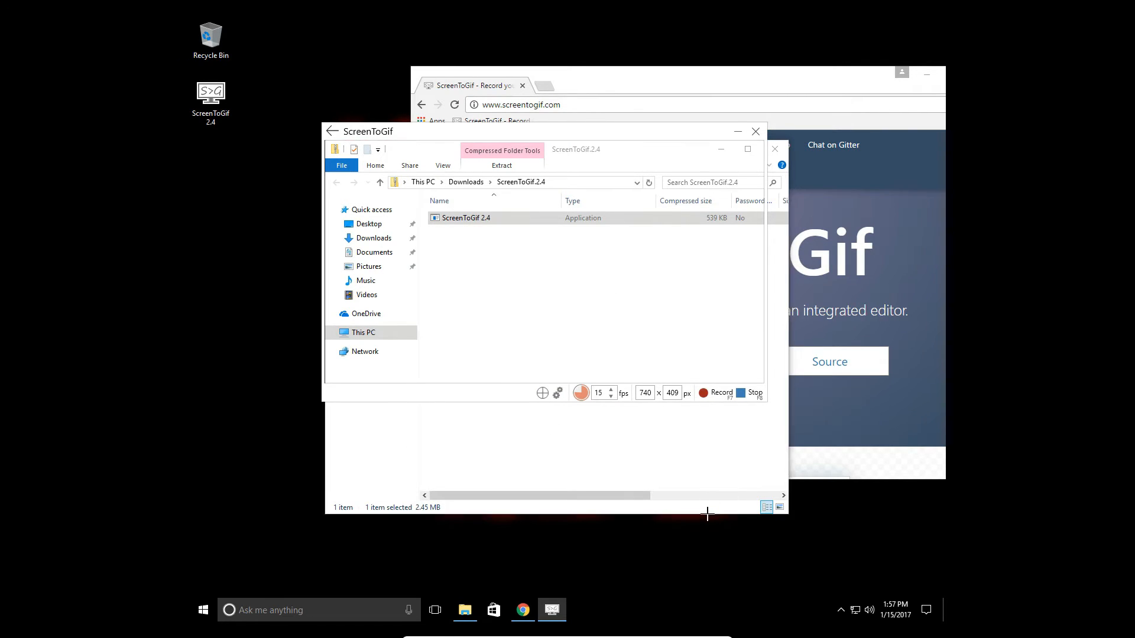
mouse_move(849, 64)
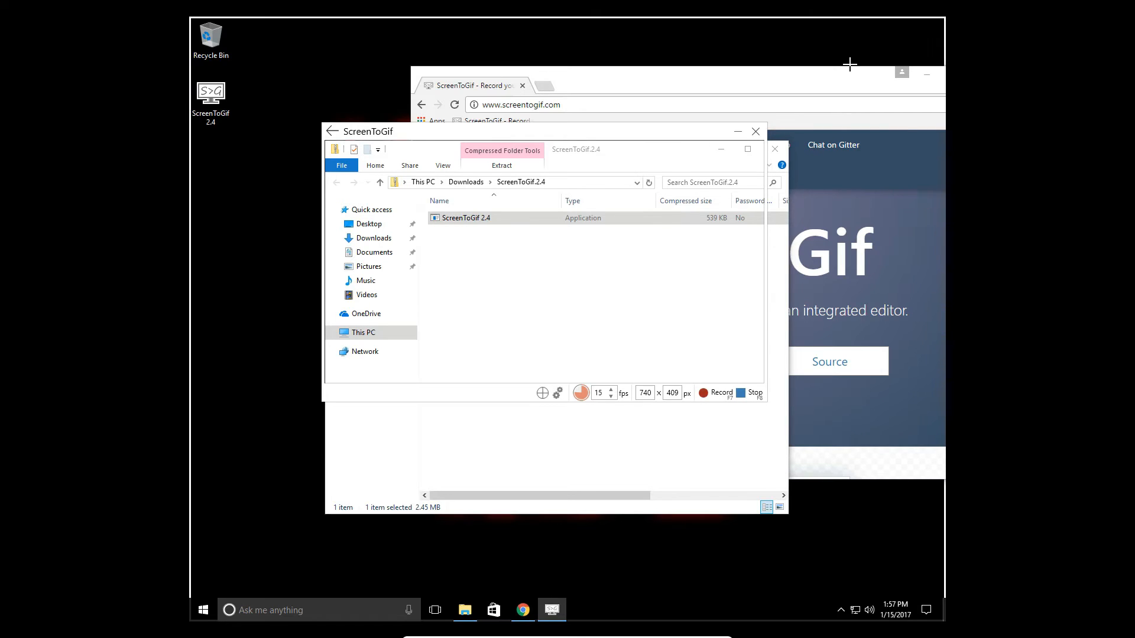
mouse_move(822, 74)
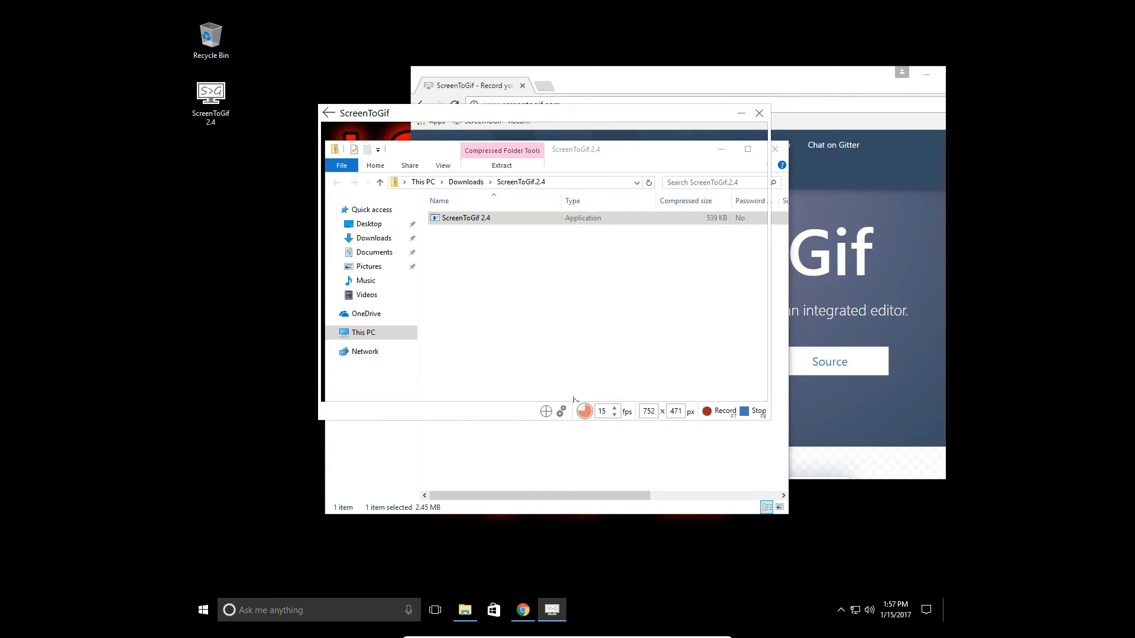
mouse_move(572, 114)
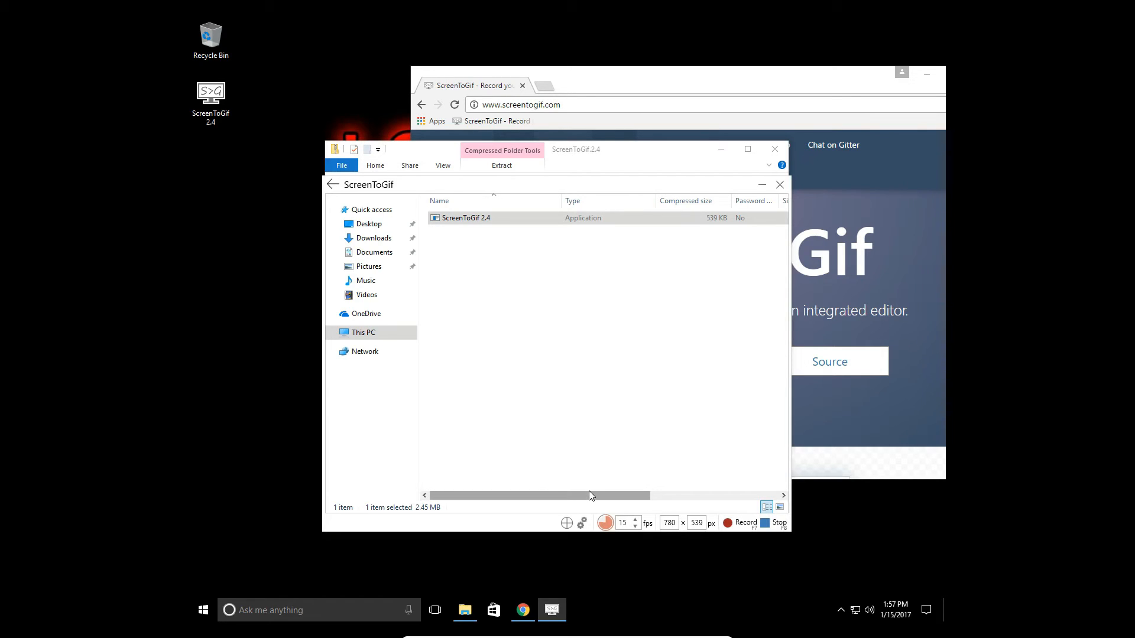
mouse_move(583, 523)
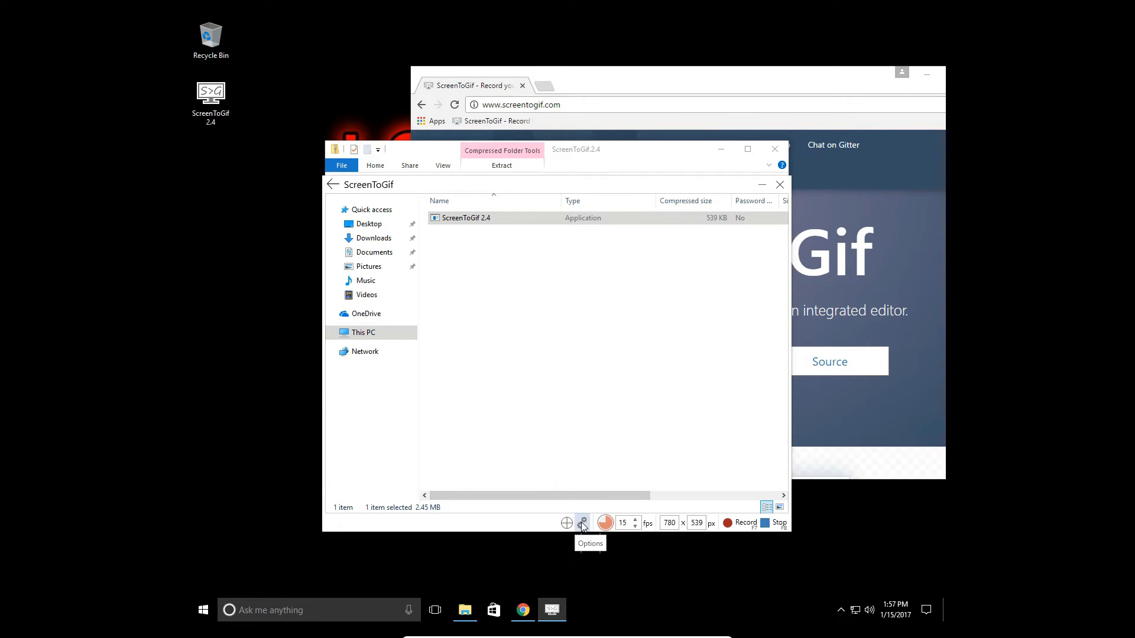
left_click(582, 523)
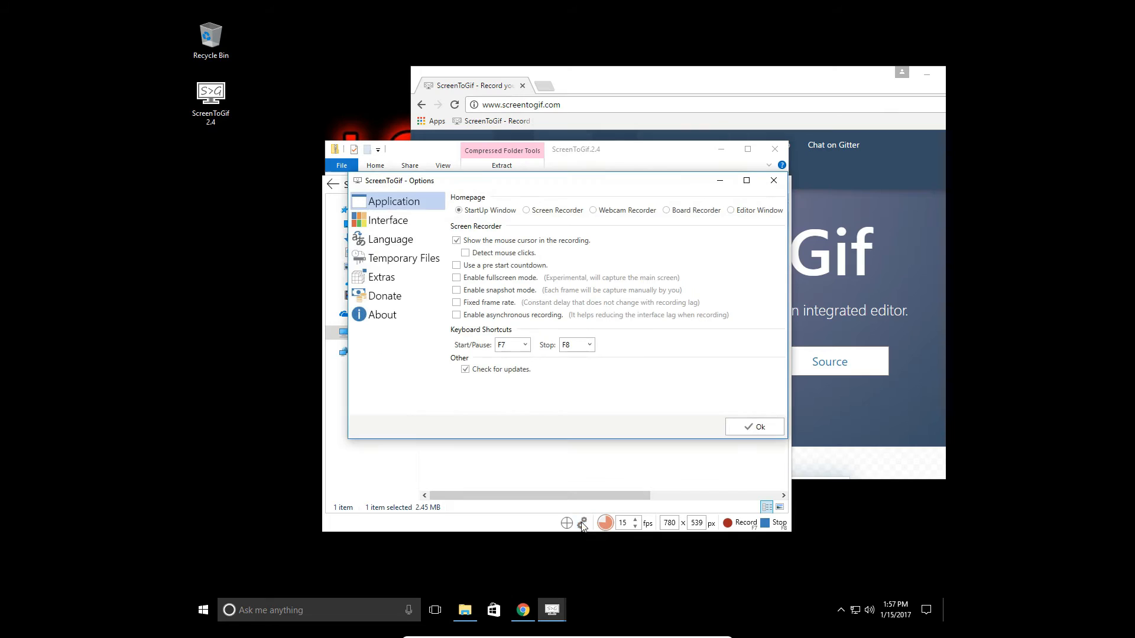
mouse_move(465, 265)
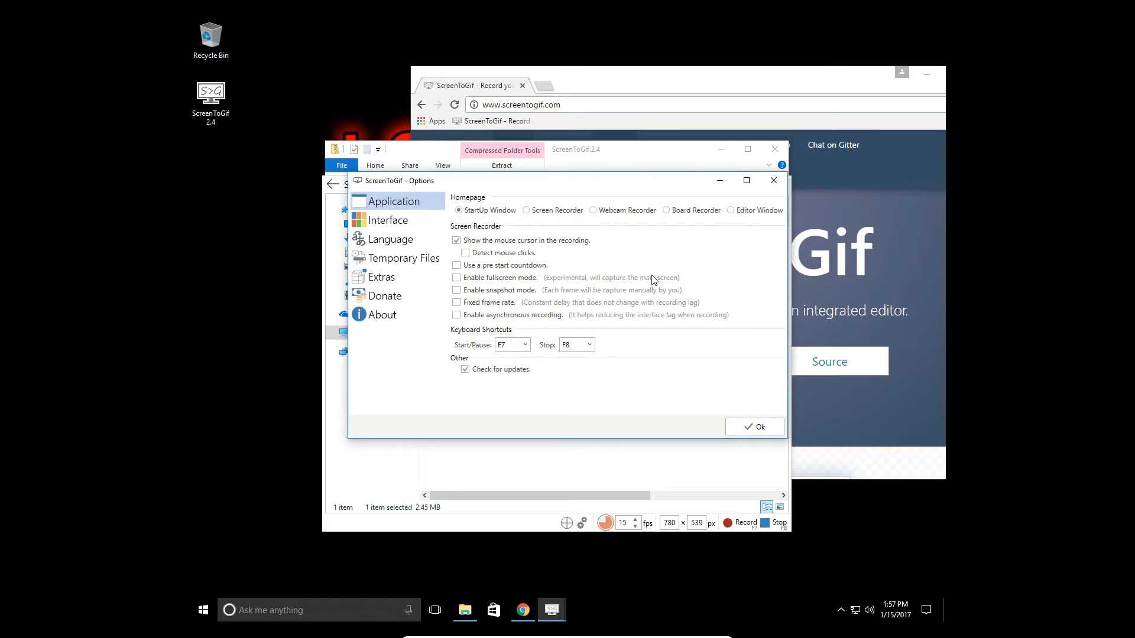
mouse_move(679, 352)
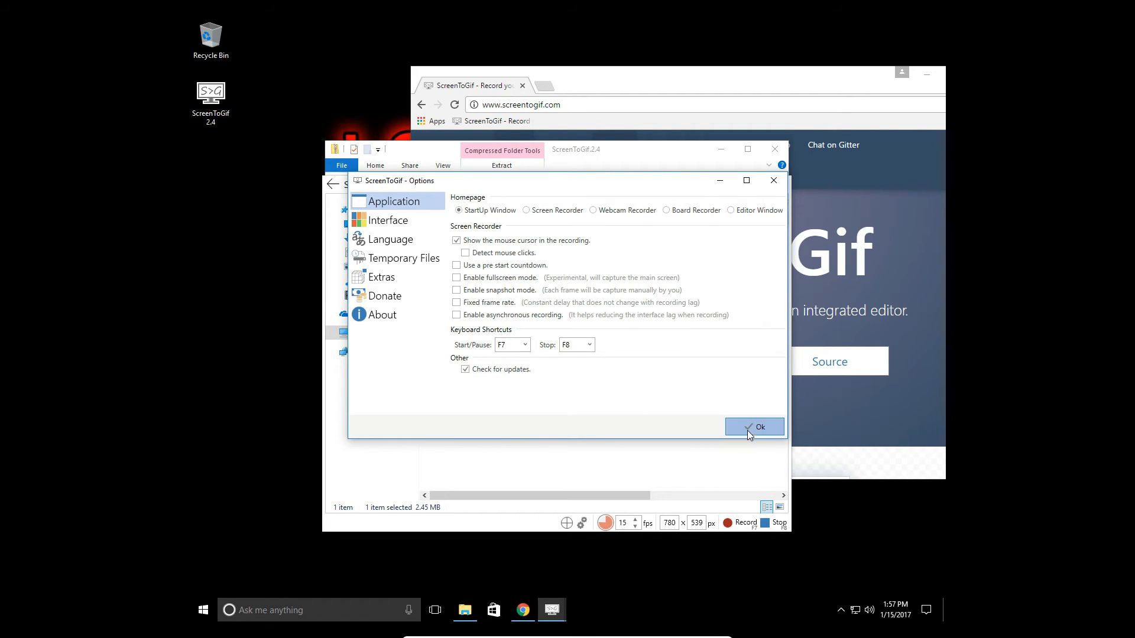
left_click(755, 427)
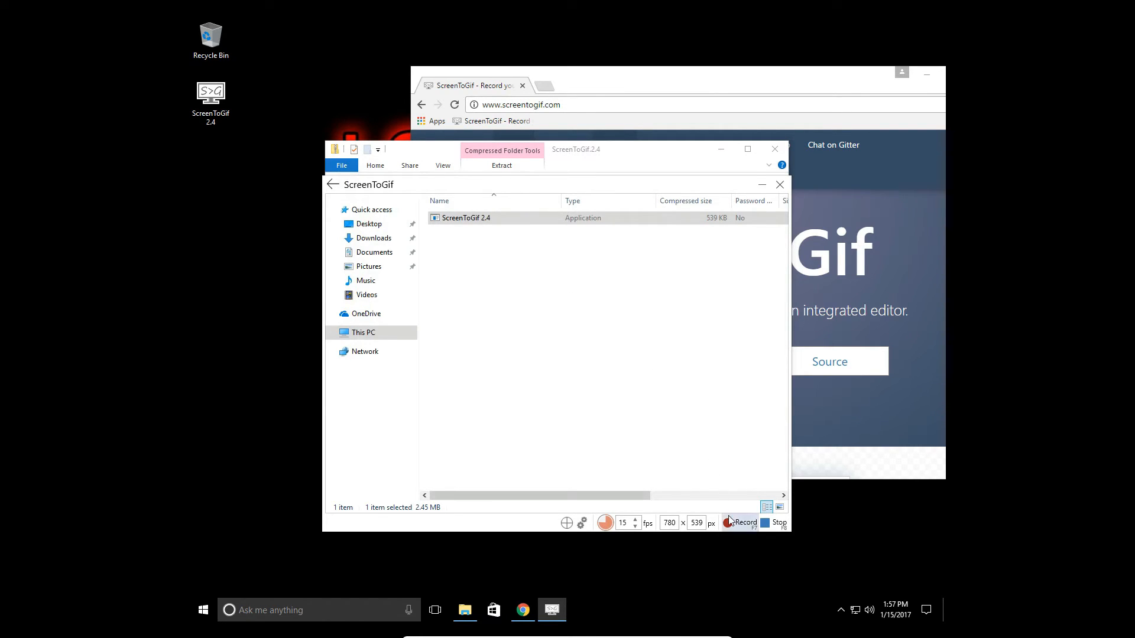
Step: Record the framed Explorer window, then stop, capturing 165 frames into the editor
left_click(740, 523)
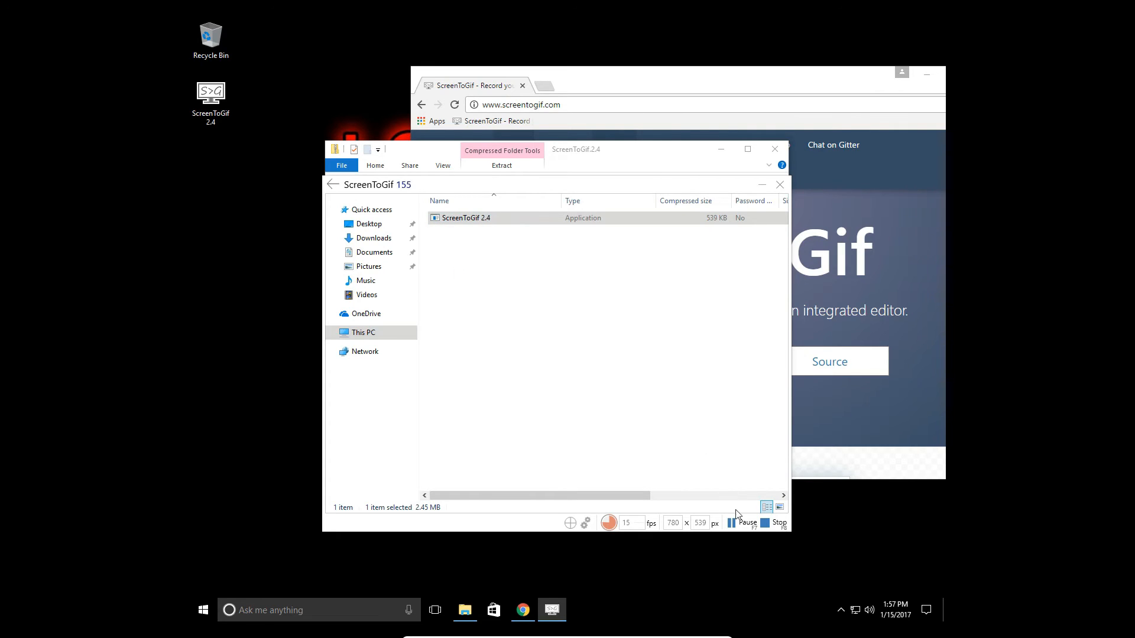
left_click(780, 521)
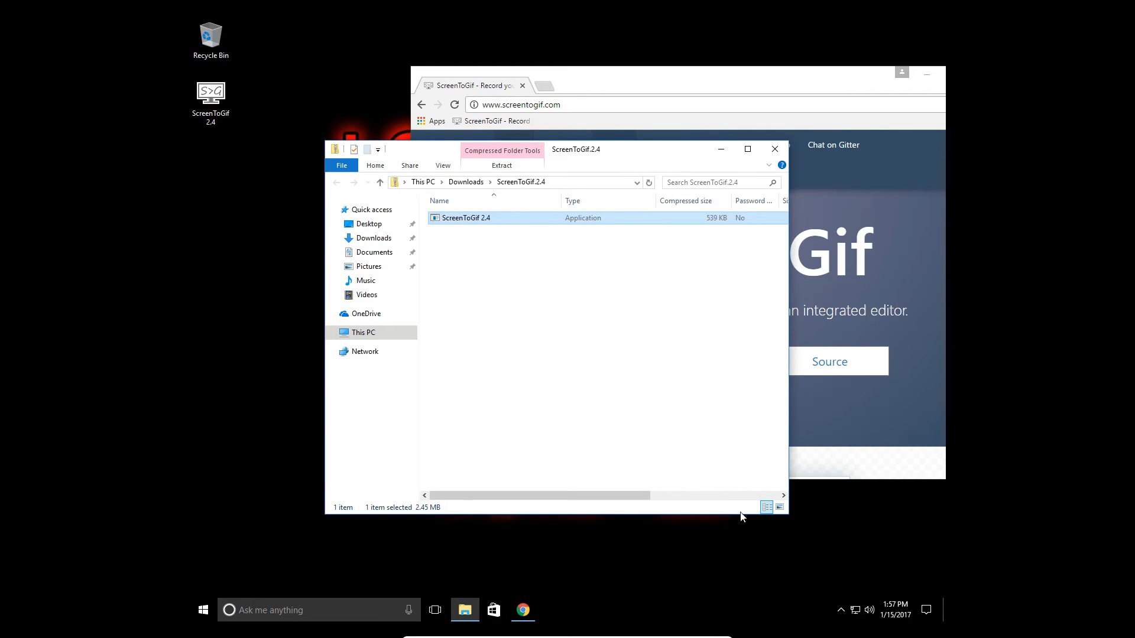
double_click(466, 218)
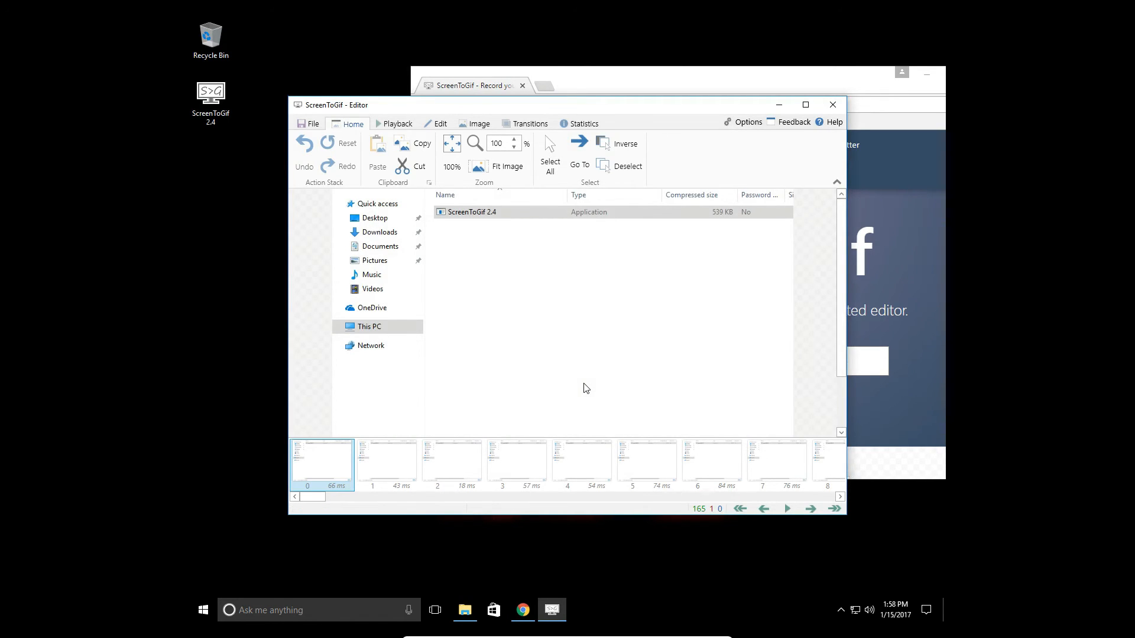
Step: Browse the frame strip and select frame 19 as the trim start
left_click(712, 464)
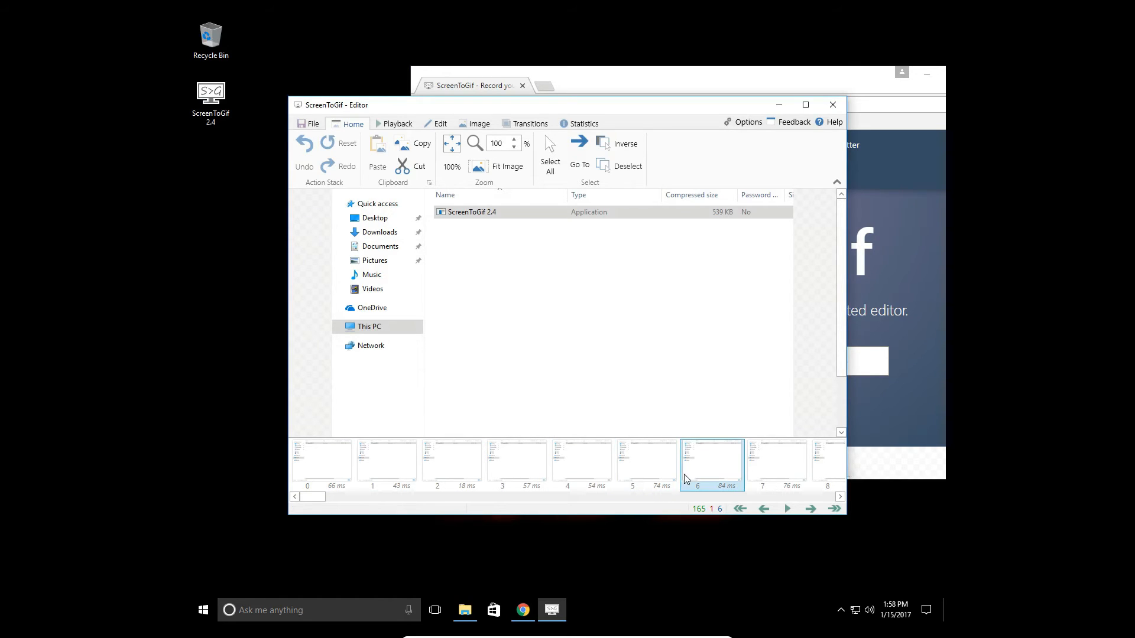
left_click(776, 463)
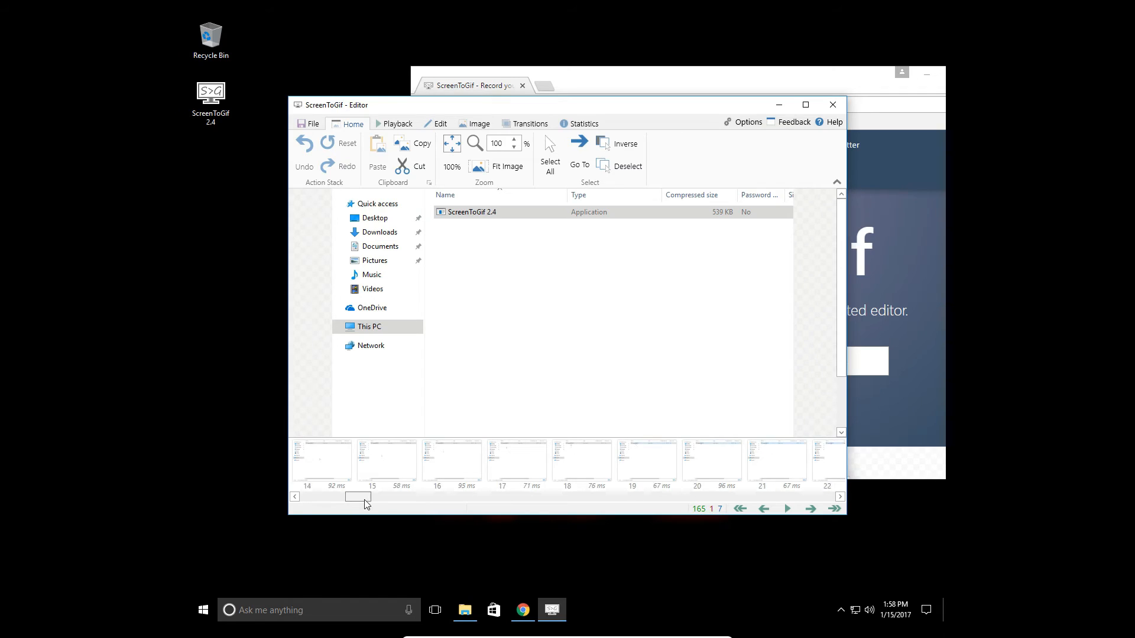
left_click(581, 462)
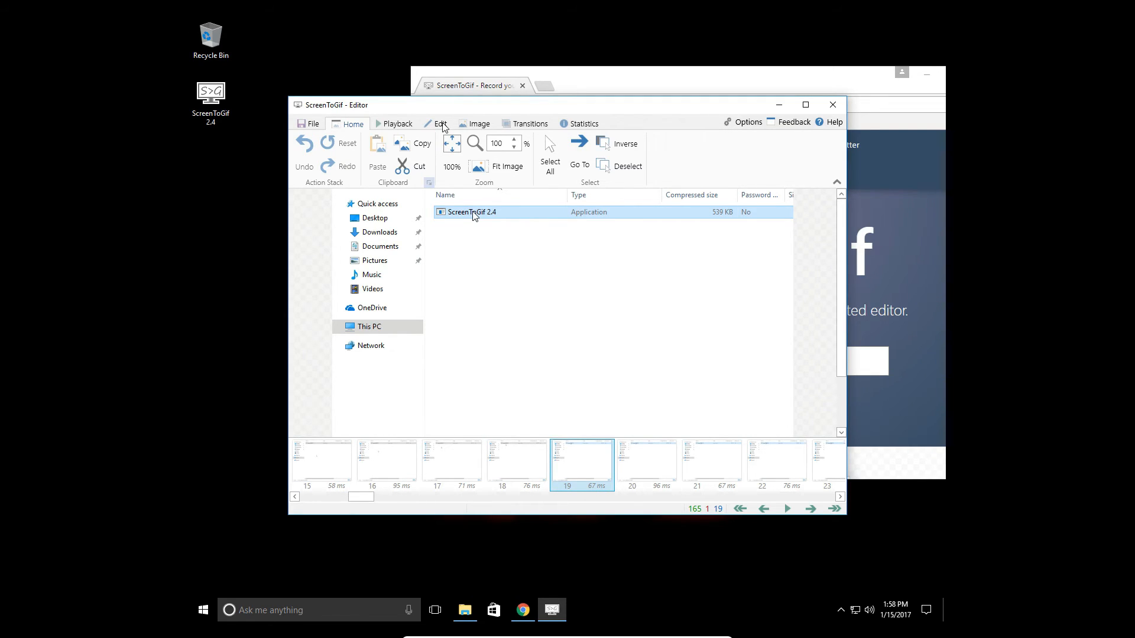
mouse_move(522, 120)
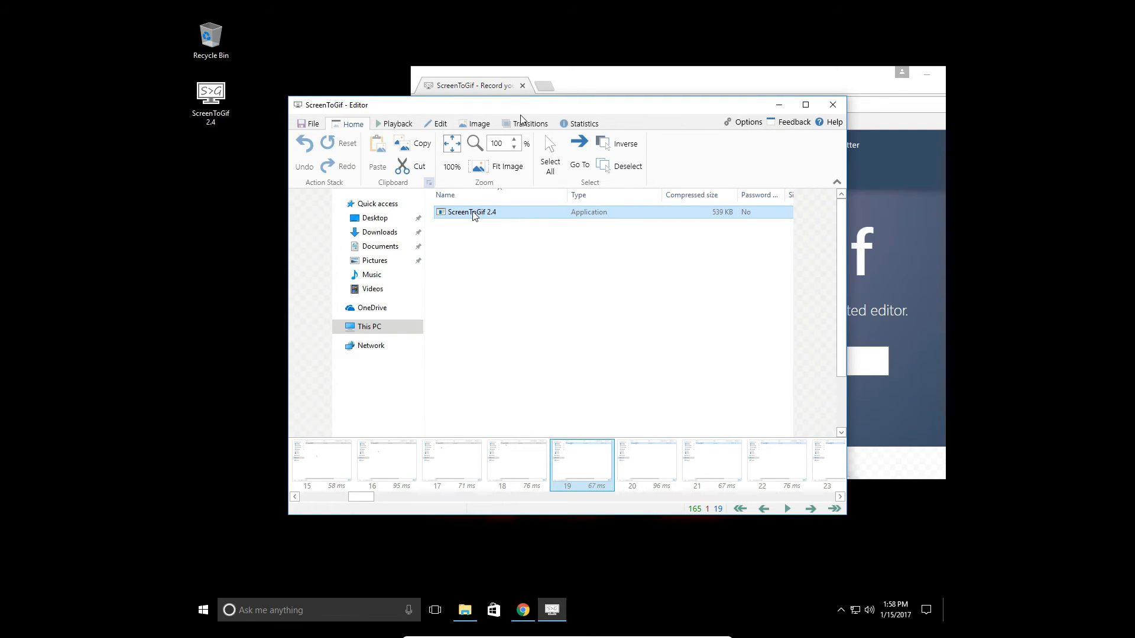
mouse_move(534, 266)
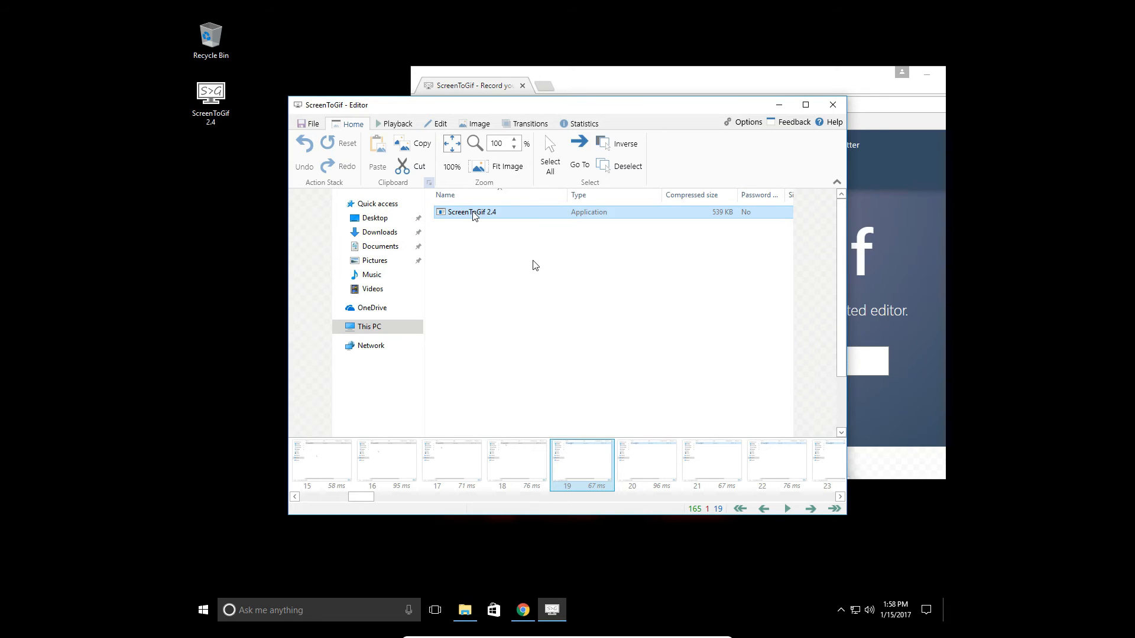
Step: Delete all frames before 19 and all after 121, leaving 122 frames
left_click(441, 124)
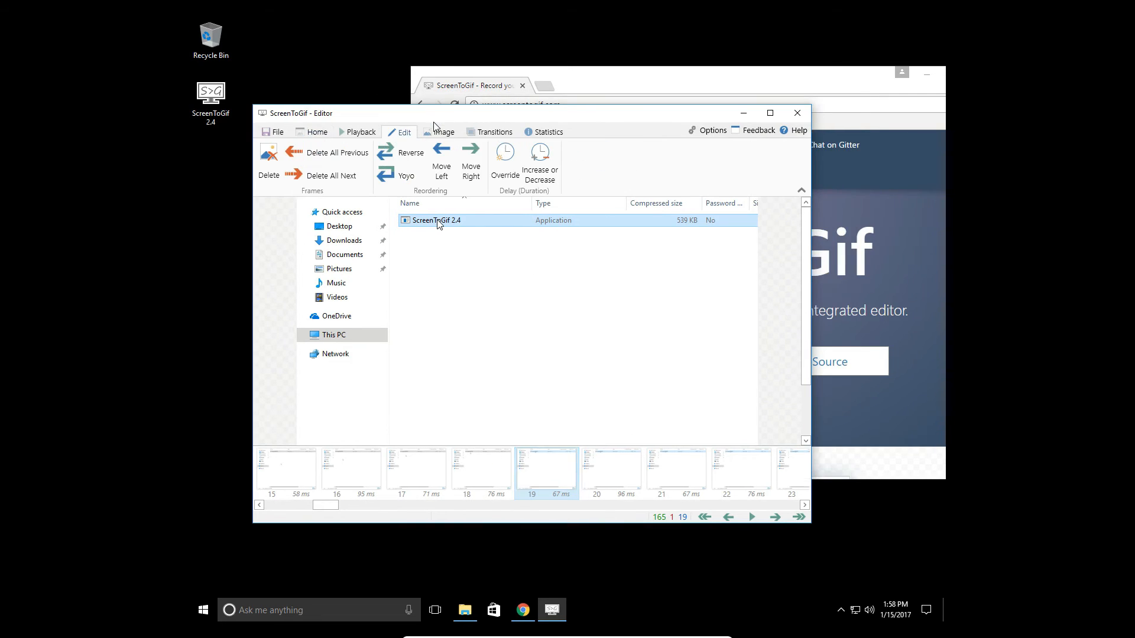
mouse_move(533, 125)
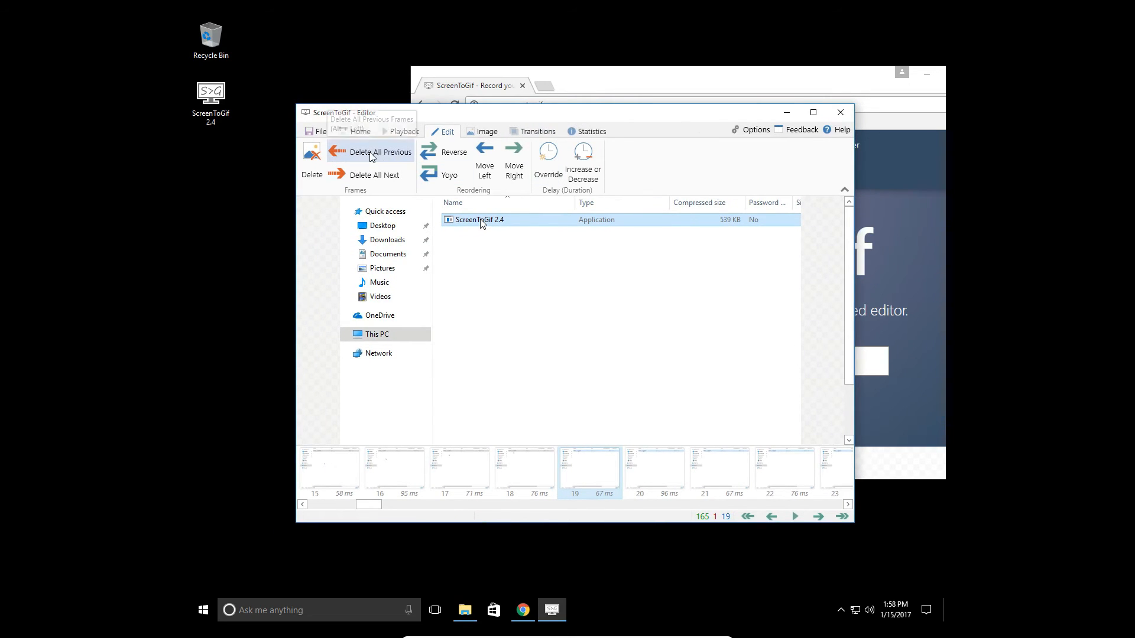
left_click(379, 153)
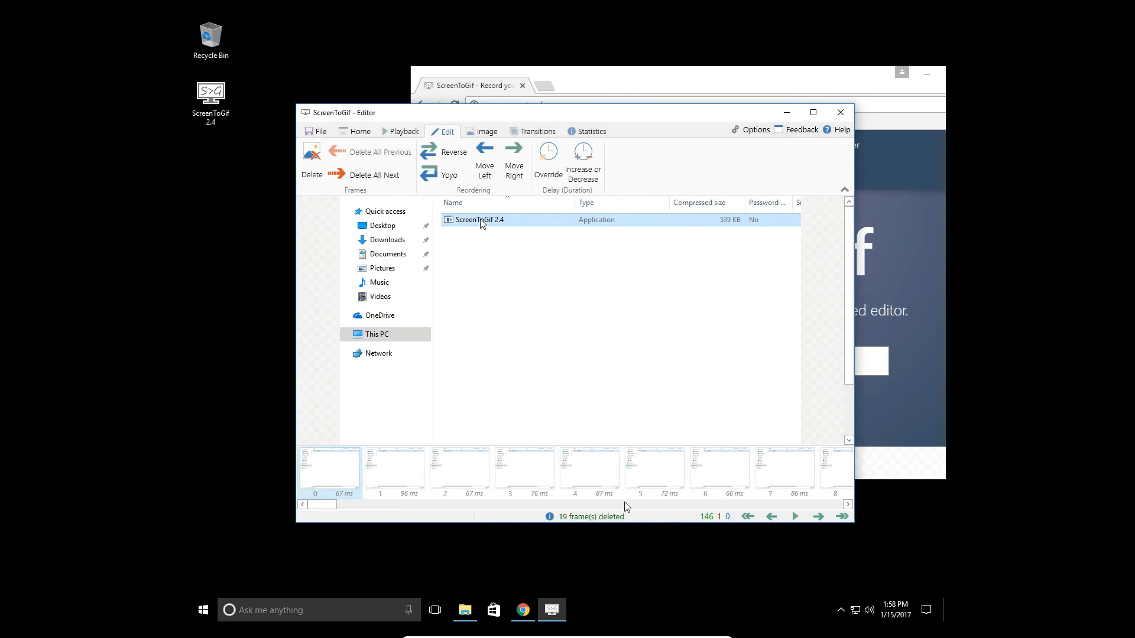
scroll("right", 3)
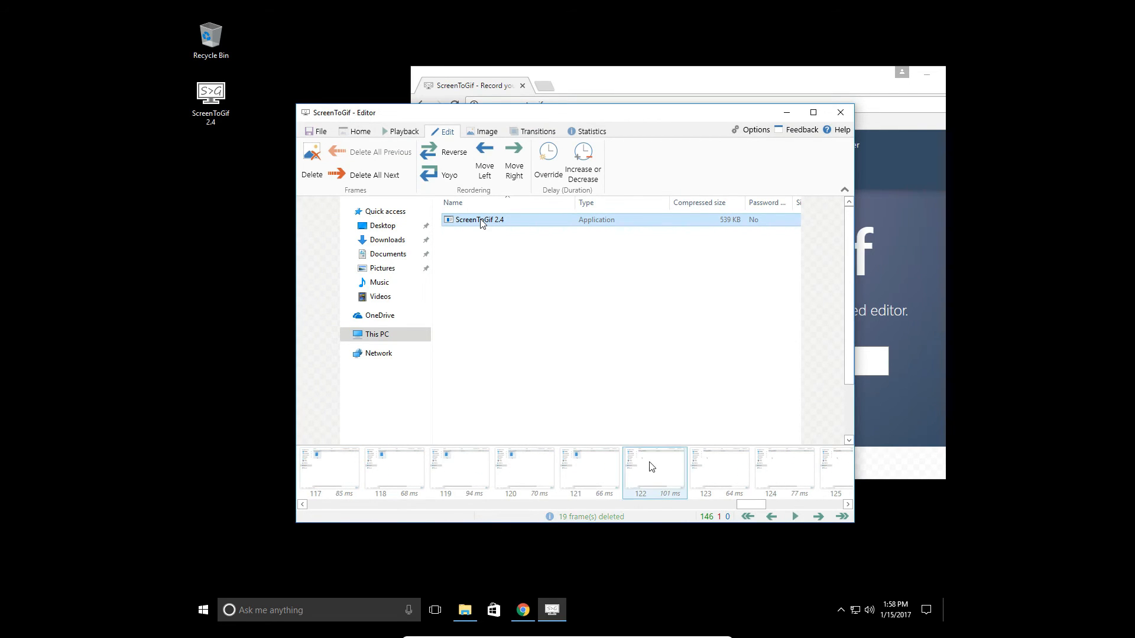
left_click(589, 469)
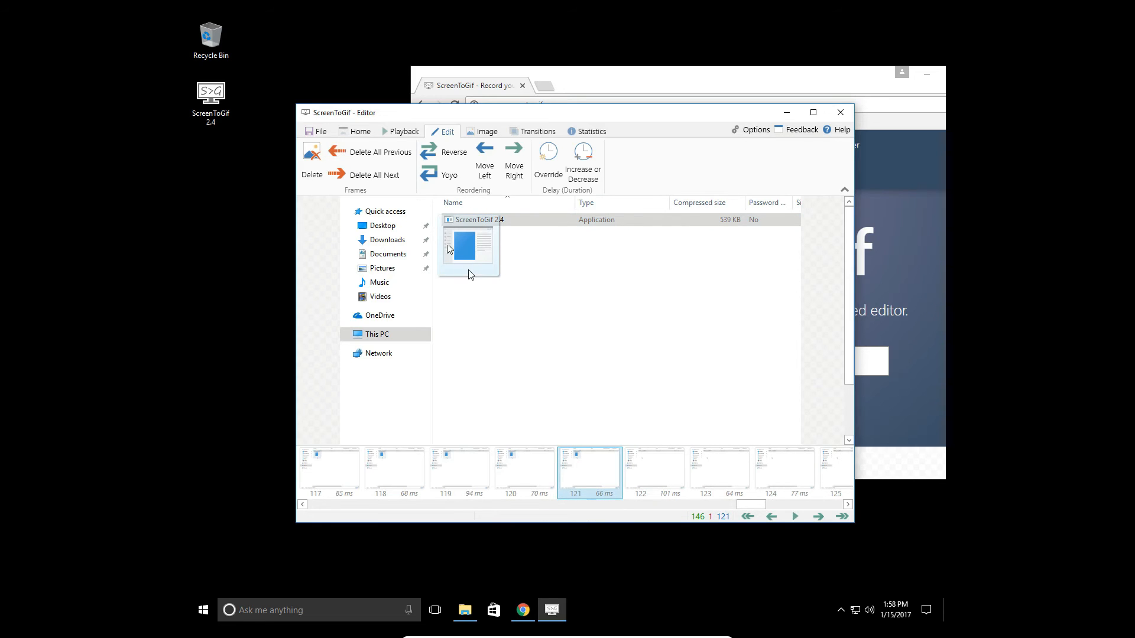
left_click(375, 175)
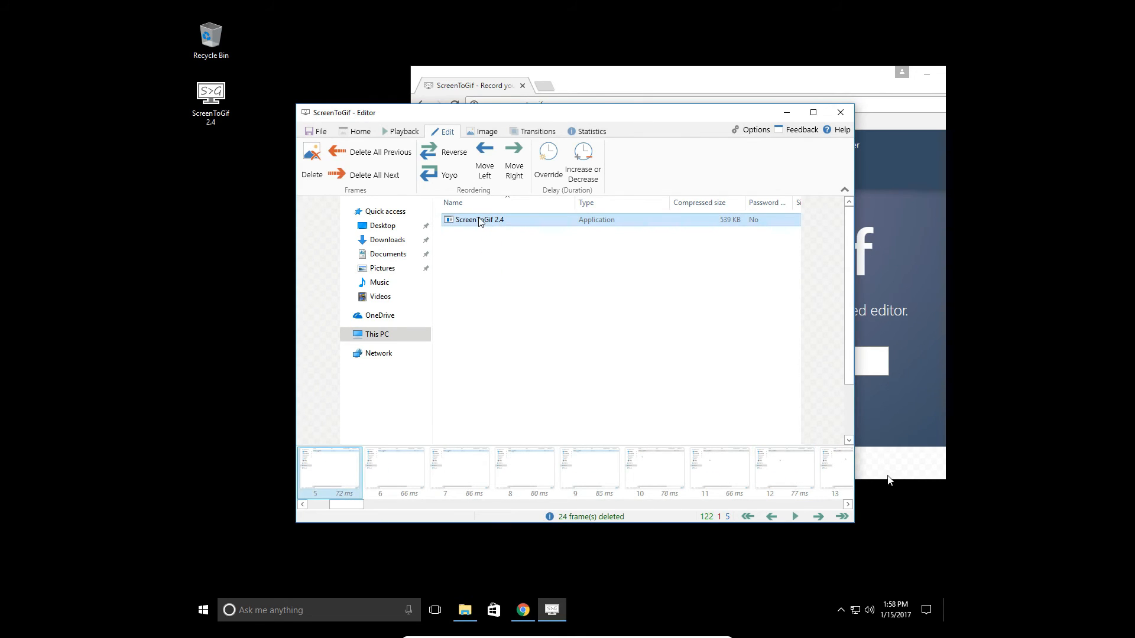
Step: Preview the trimmed animation with play, then stop playback
left_click(795, 517)
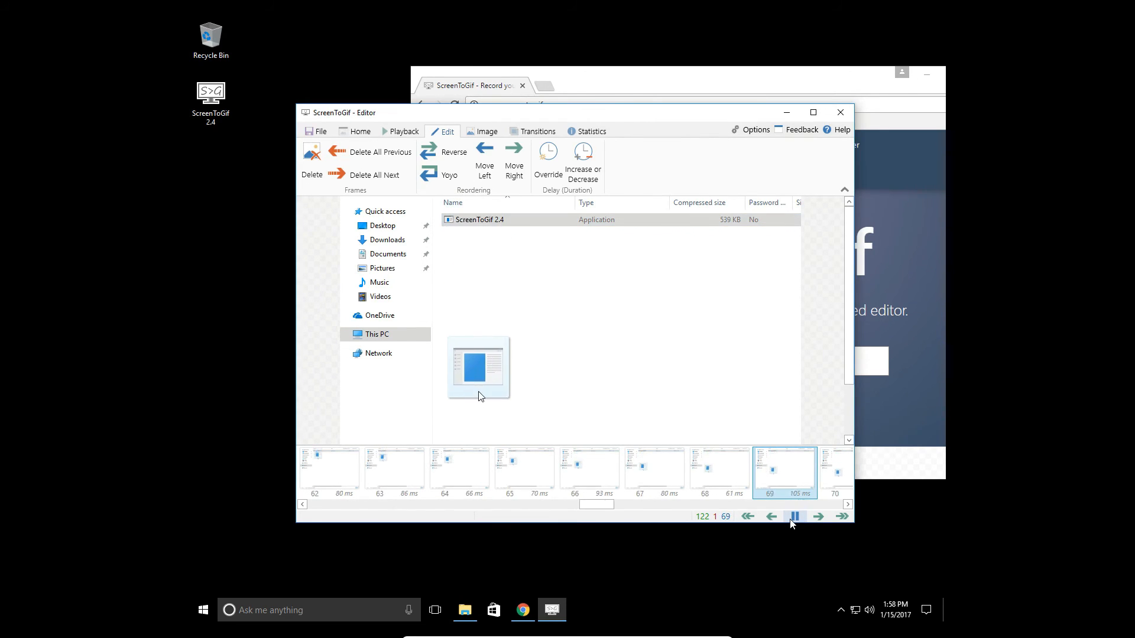
left_click(793, 516)
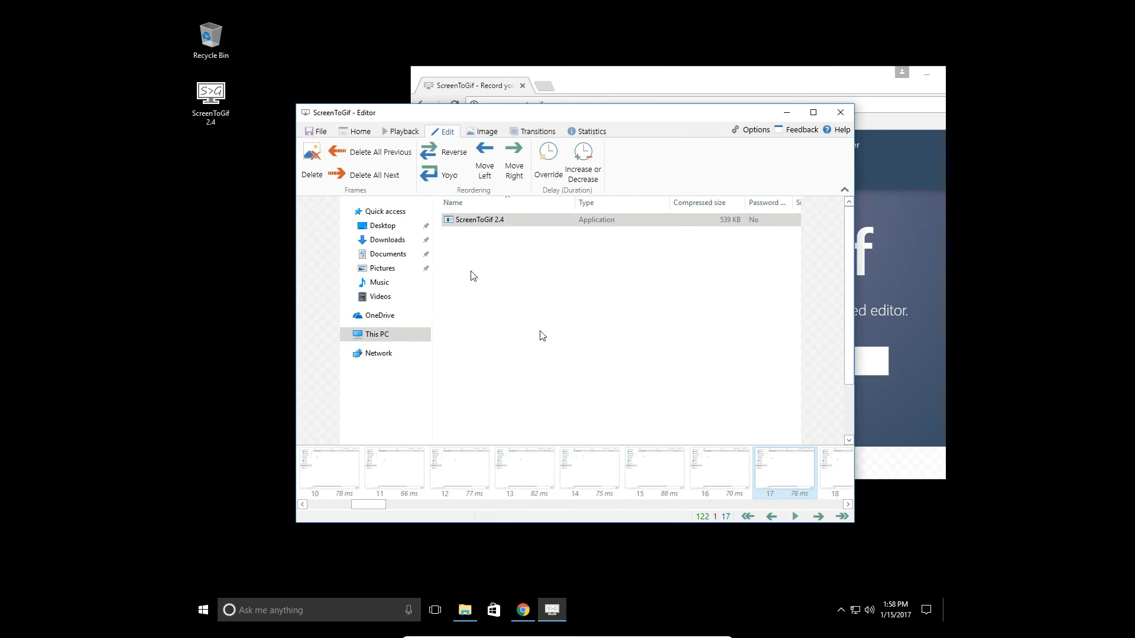
Step: Set Save as to Gif format, Desktop folder, file name Laser
left_click(321, 131)
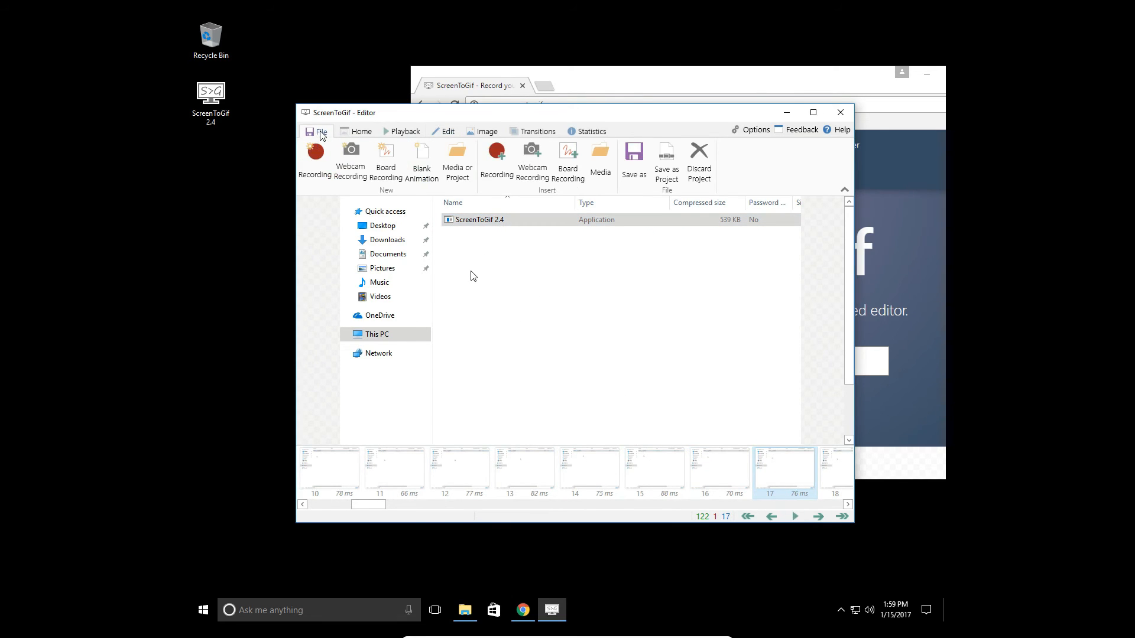
mouse_move(496, 156)
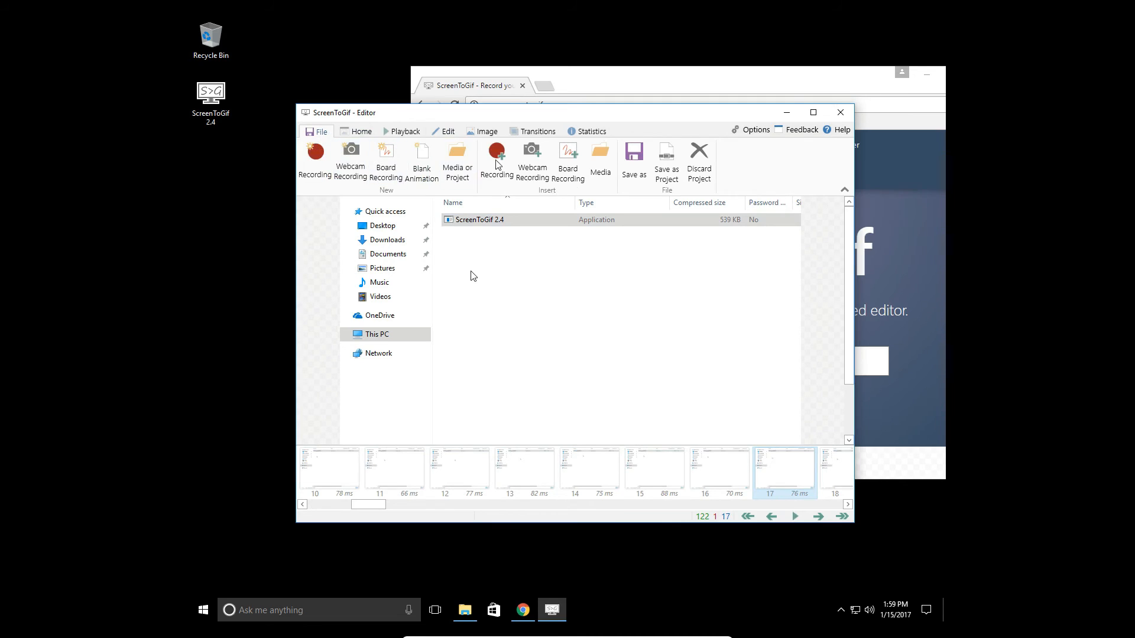
left_click(634, 160)
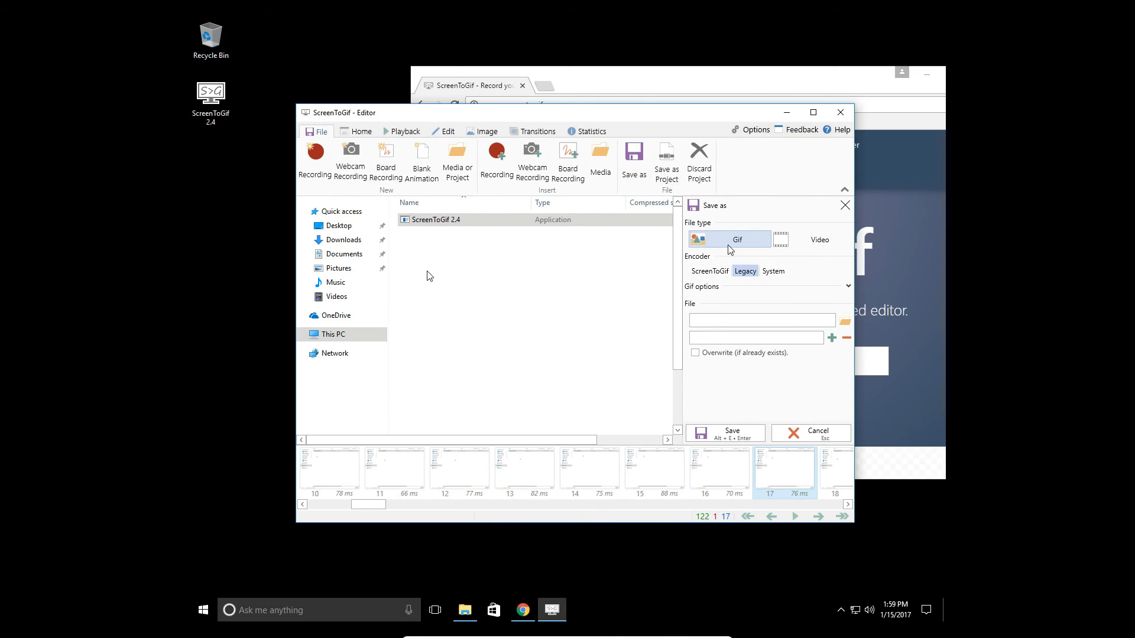
mouse_move(847, 321)
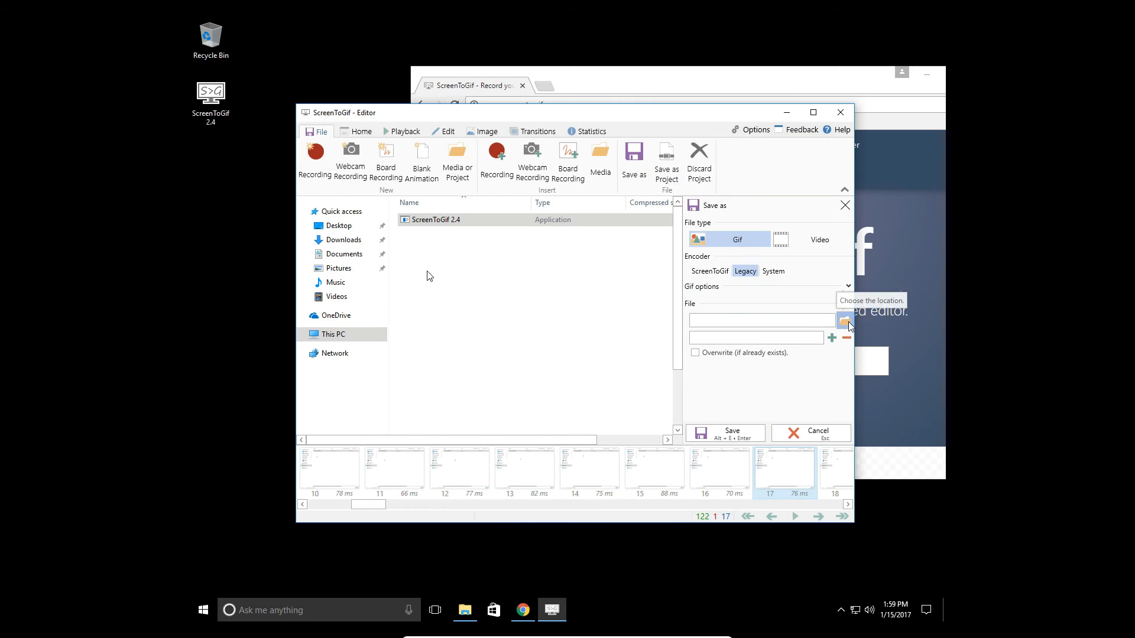
mouse_move(511, 295)
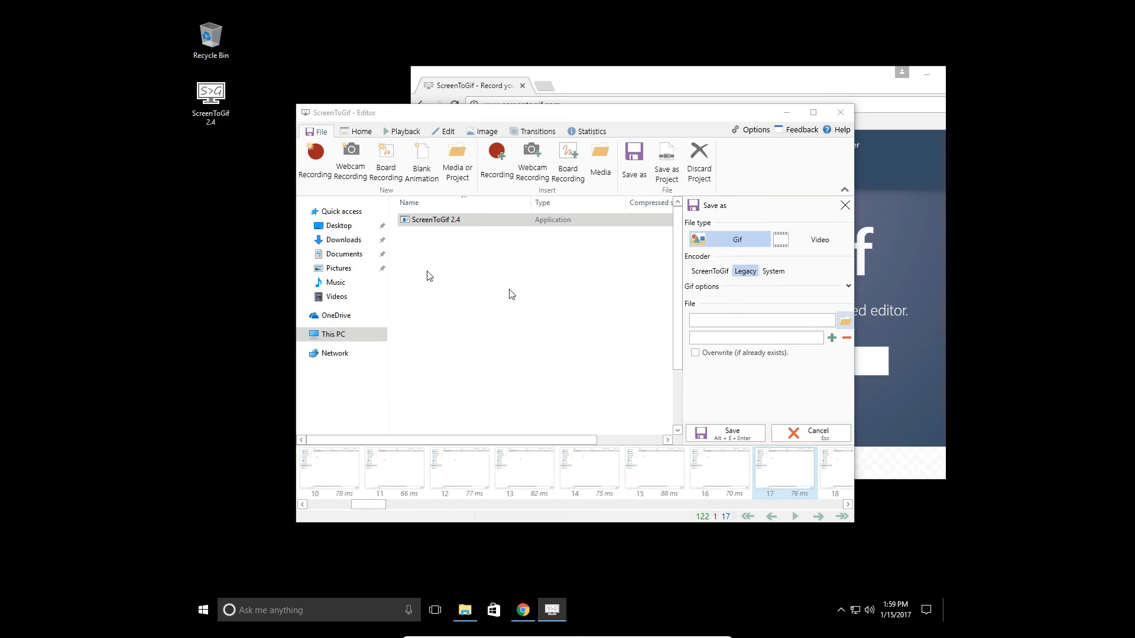
left_click(844, 320)
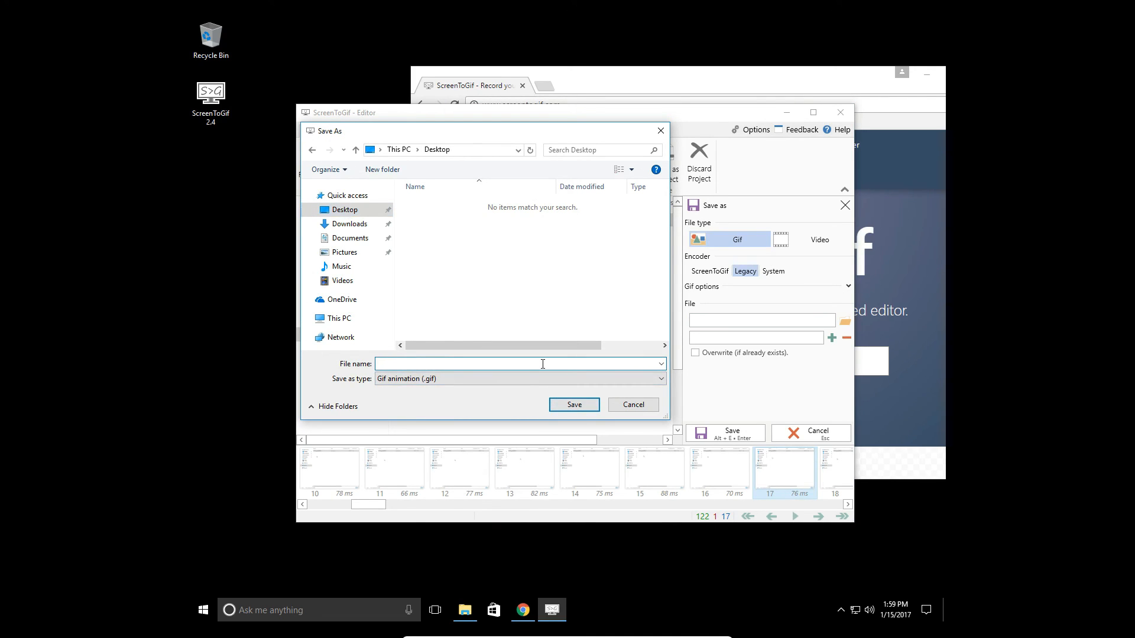
type("Laser")
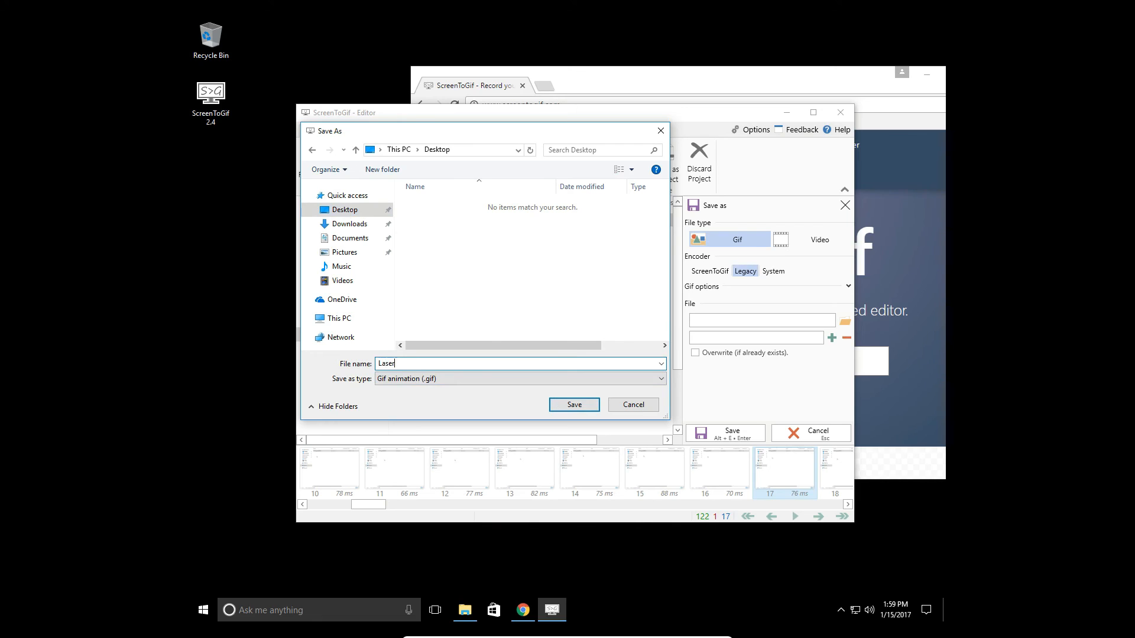
left_click(573, 405)
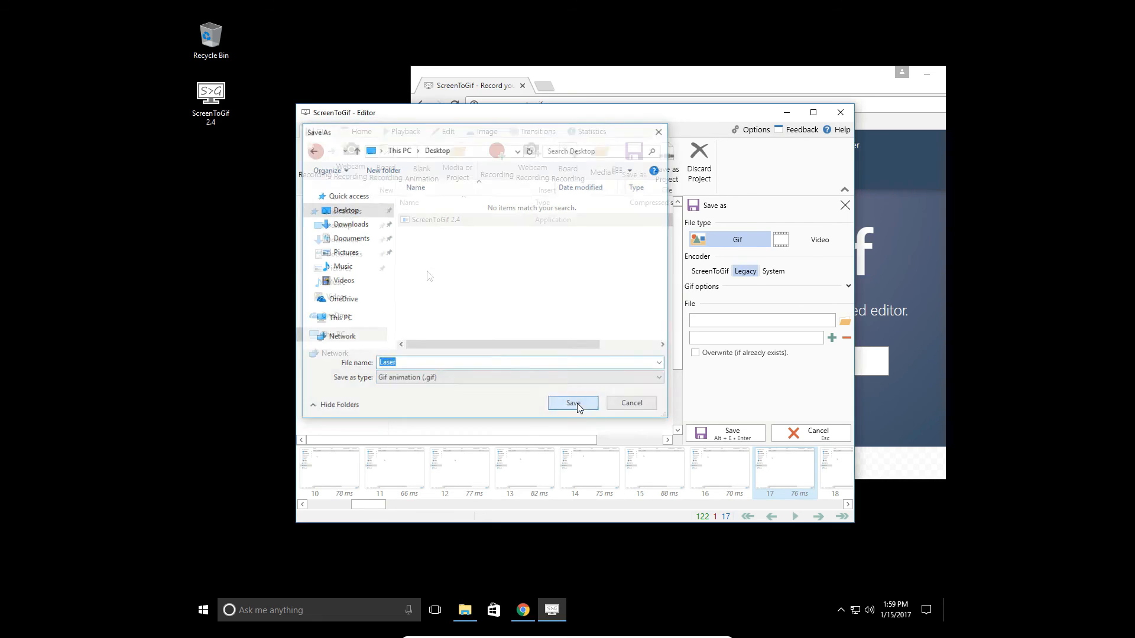
left_click(572, 404)
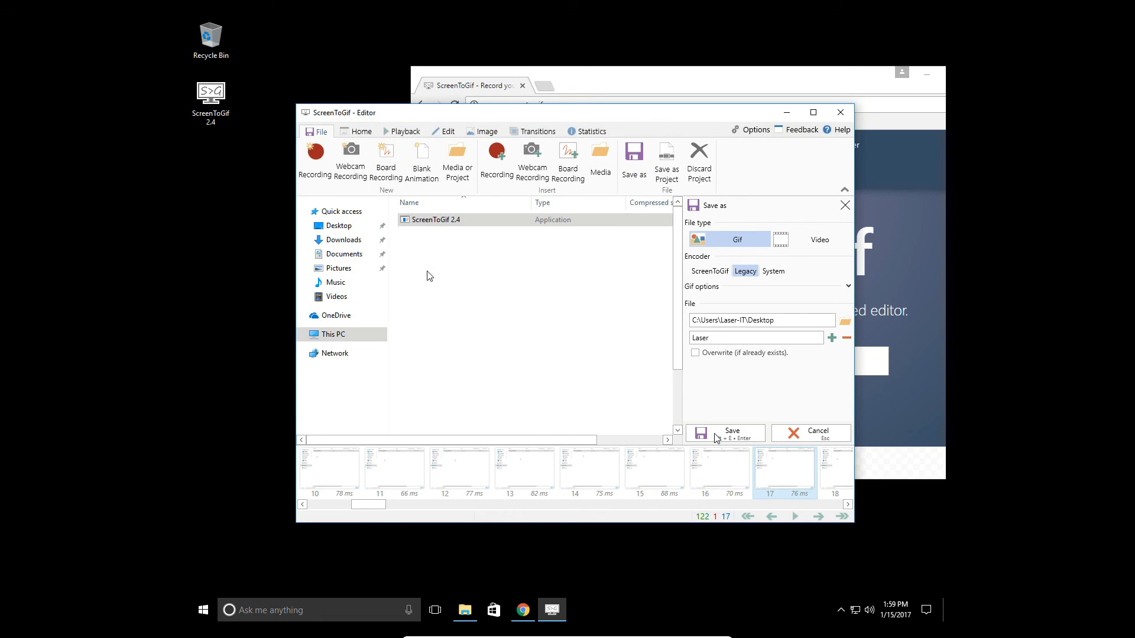
left_click(723, 433)
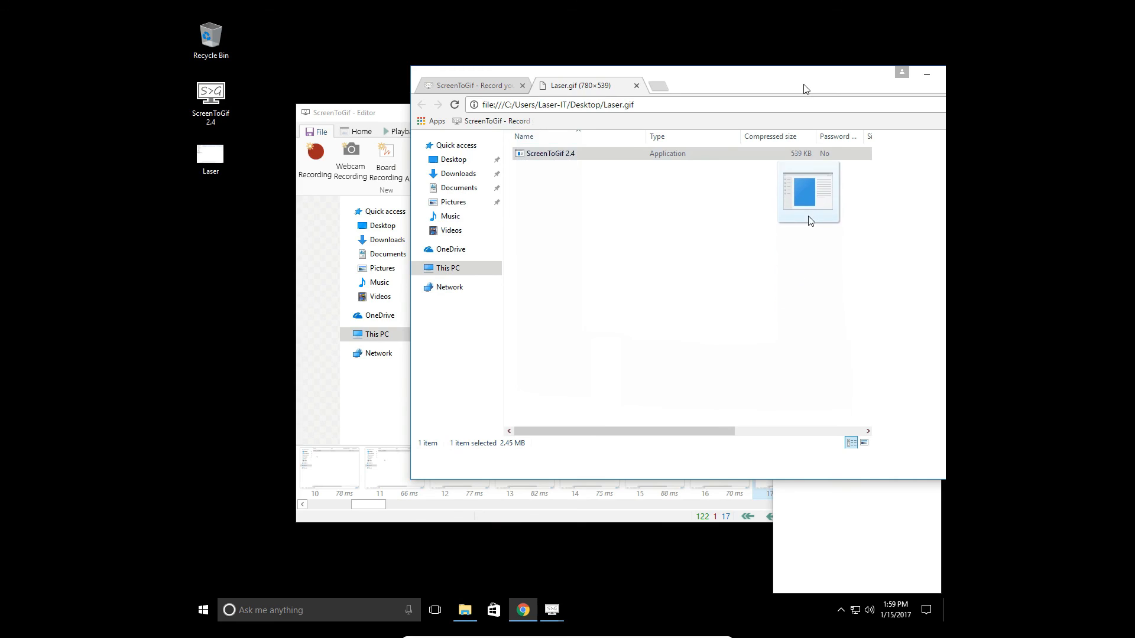
Step: View Laser.gif playing in its own Chrome tab
left_click(550, 154)
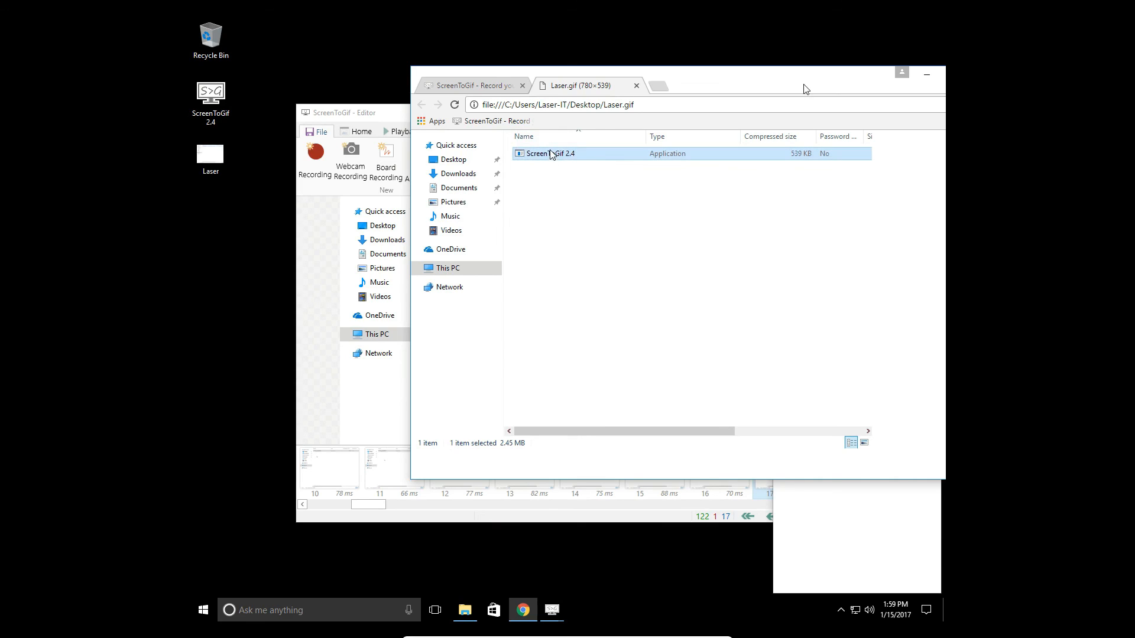